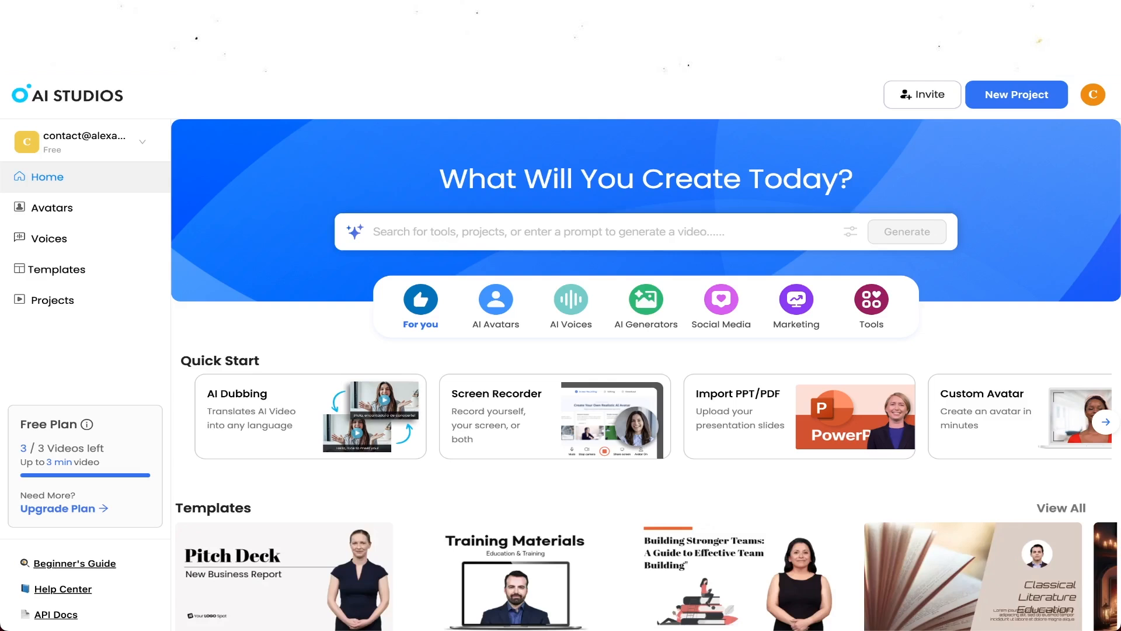
Show the Avatars library and browse down to the AI Avatar gallery row with Ian, Hayden, Paige and Mia.
{"action": "scroll", "scroll_direction": "down", "scroll_amount": 3}
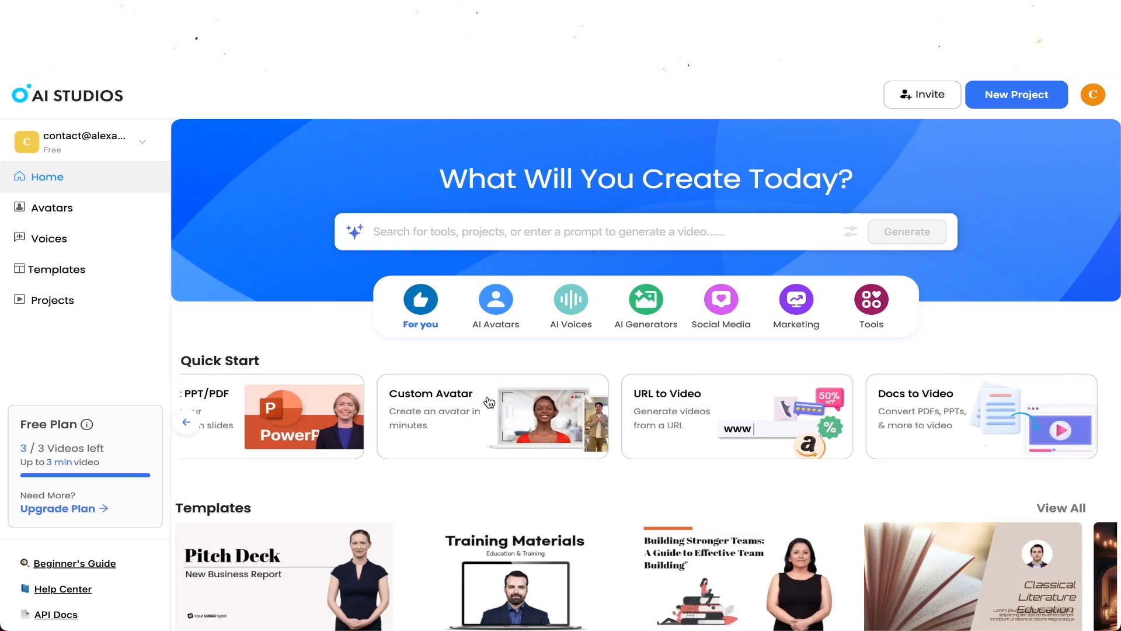
{"action": "scroll", "scroll_direction": "down", "scroll_amount": 3}
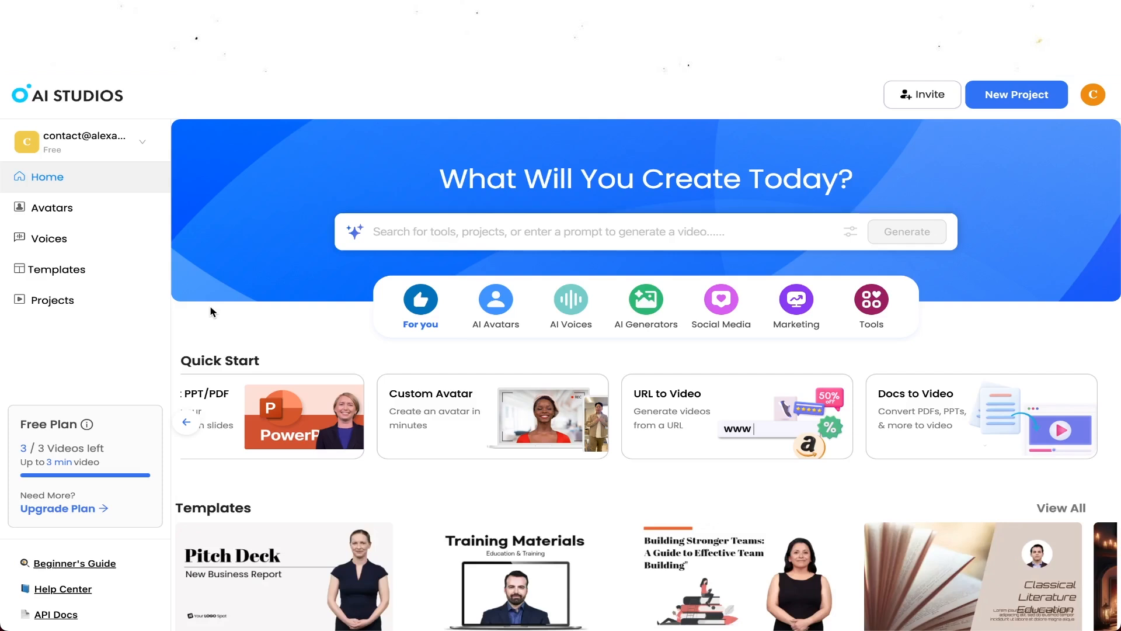
{"action": "mouse_move", "coordinate": [144, 192]}
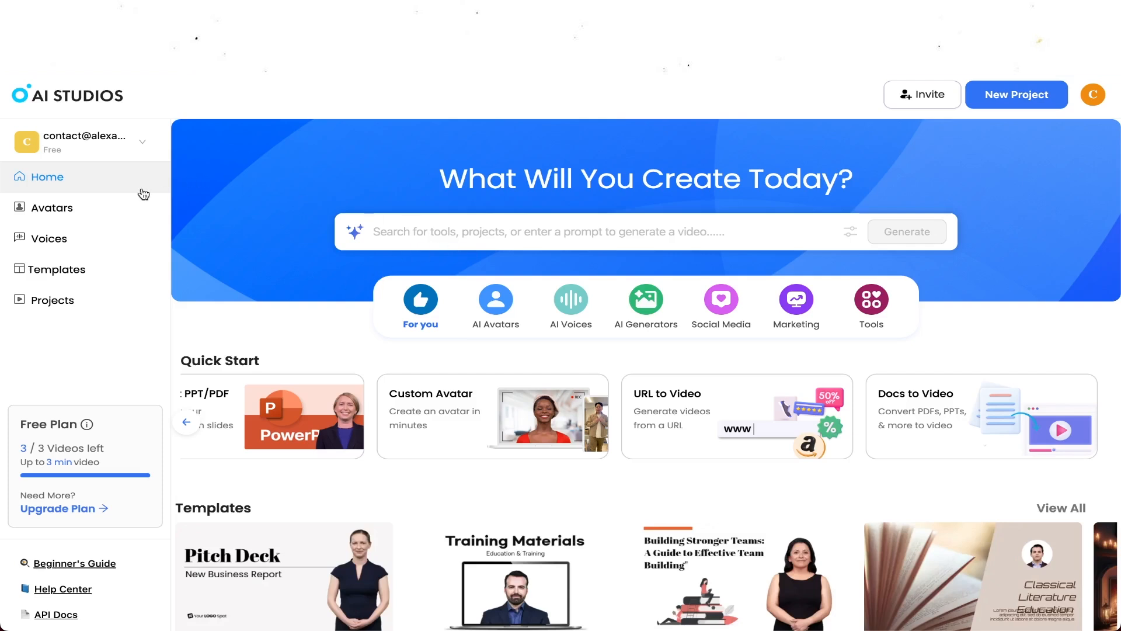
{"action": "left_click", "coordinate": [51, 208]}
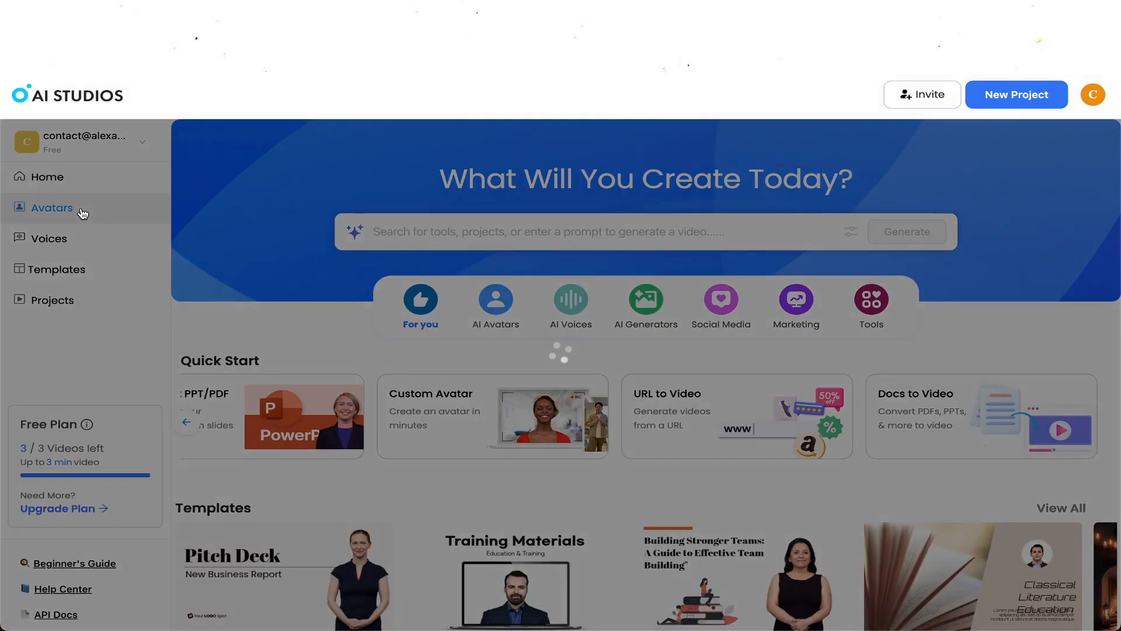
{"action": "left_click", "coordinate": [52, 208]}
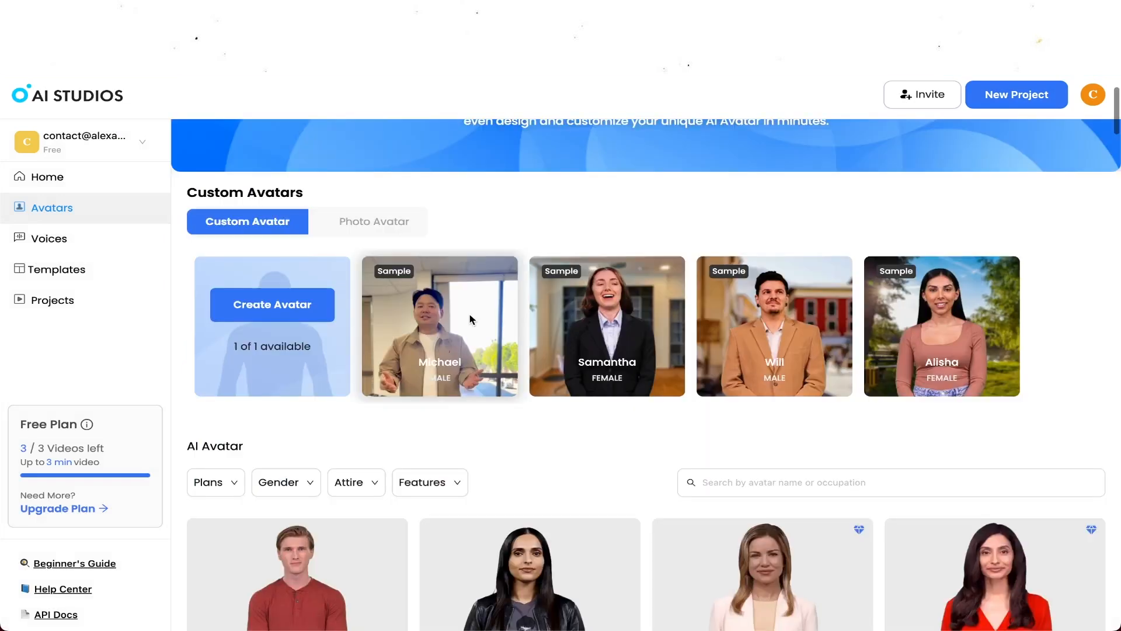
{"action": "mouse_move", "coordinate": [487, 328]}
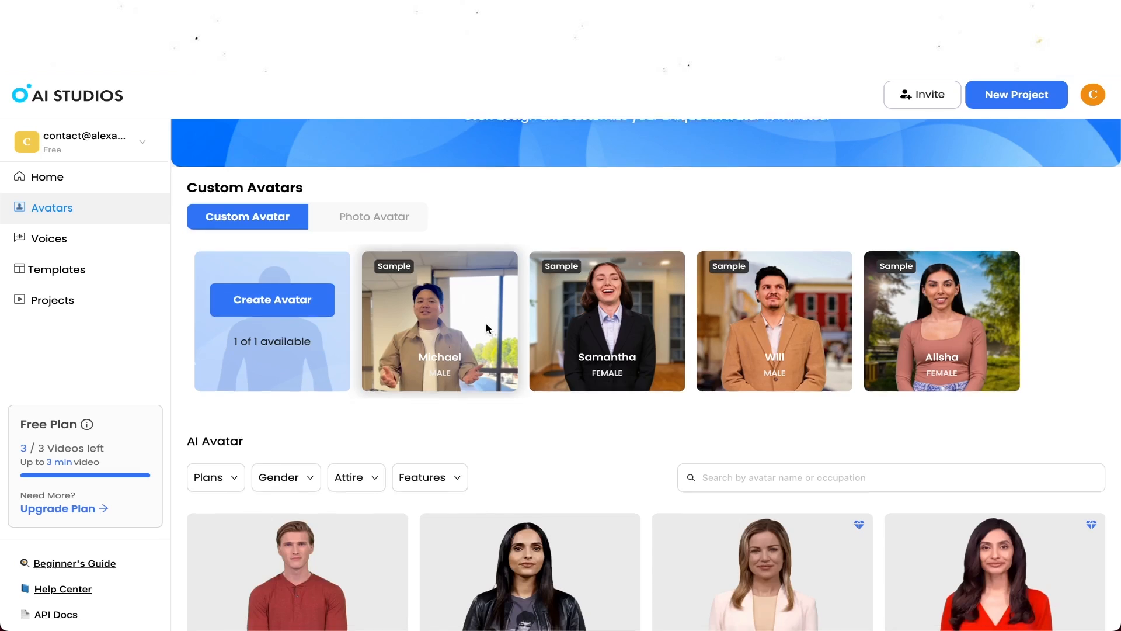
{"action": "scroll", "scroll_direction": "down", "scroll_amount": 3}
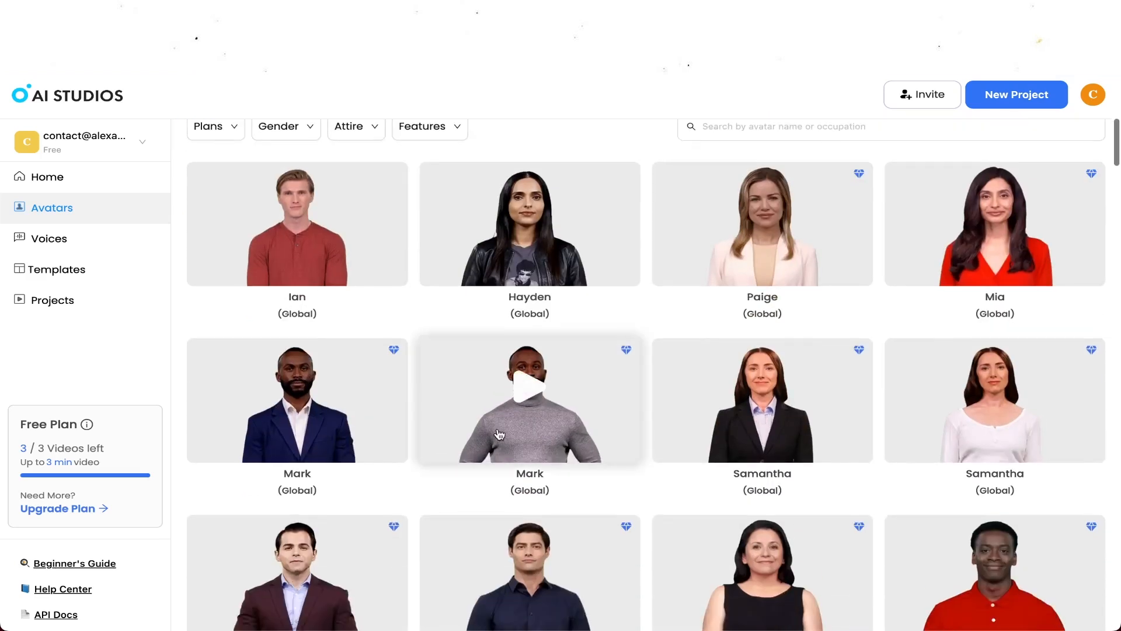
{"action": "scroll", "scroll_direction": "down", "scroll_amount": 3}
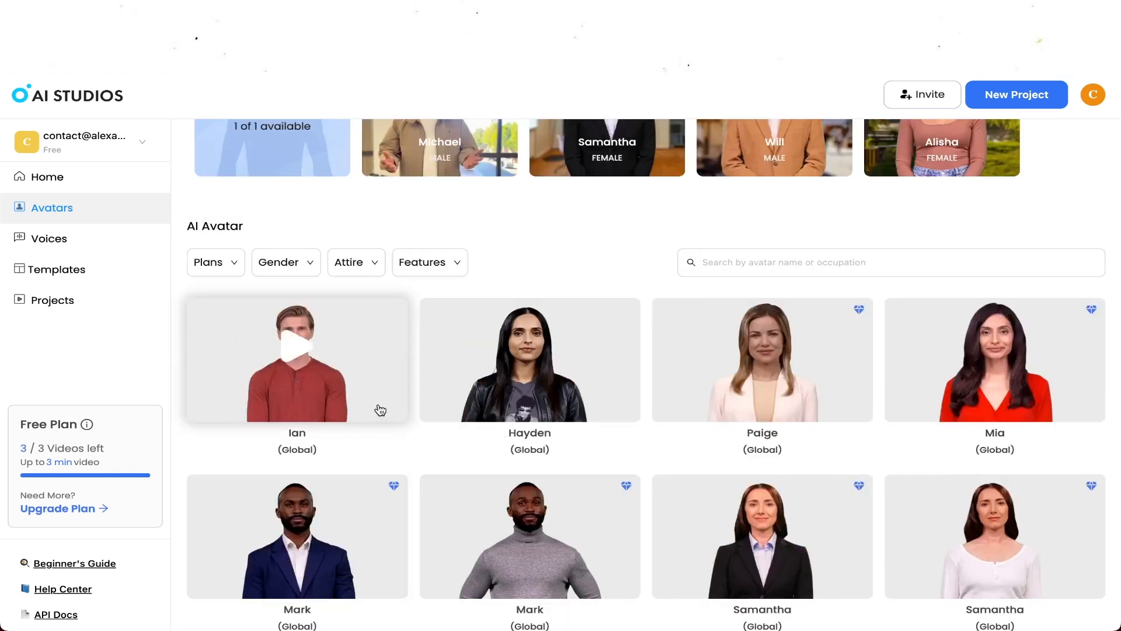
View Ian's avatar detail page and let his six-second sample video play through.
{"action": "left_click", "coordinate": [297, 358]}
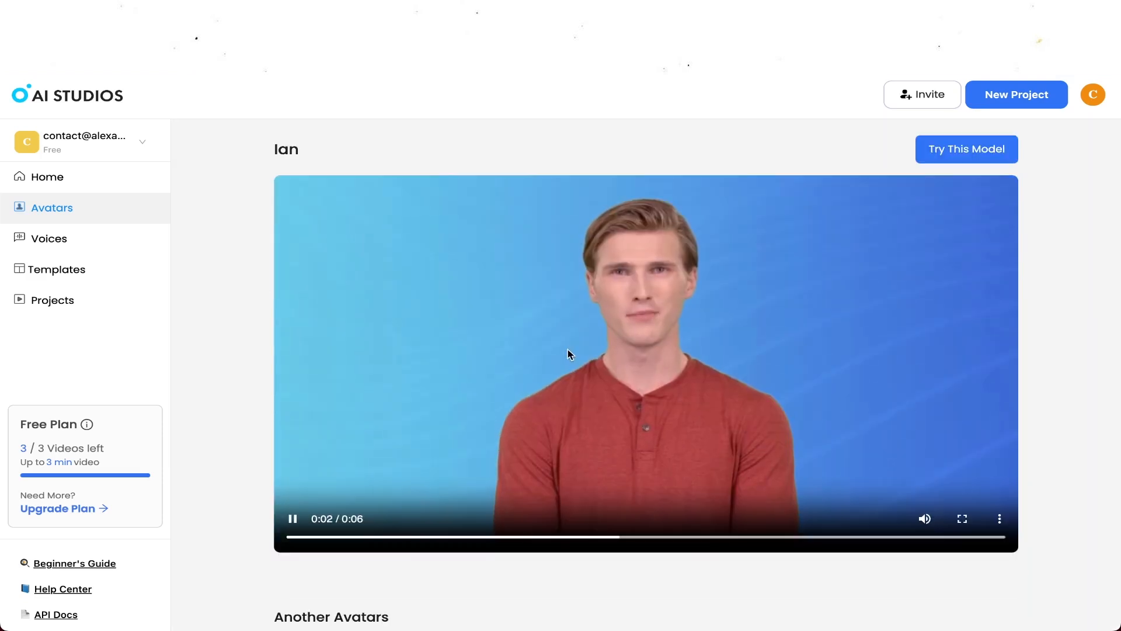
{"action": "scroll", "scroll_direction": "down", "scroll_amount": 3}
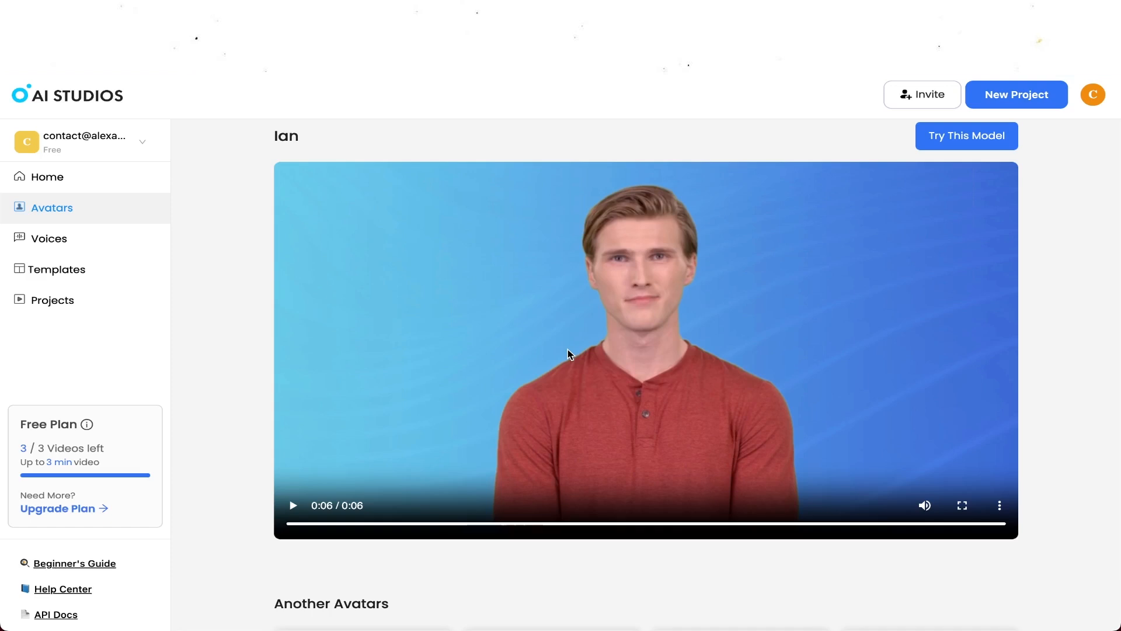
{"action": "scroll", "scroll_direction": "down", "scroll_amount": 3}
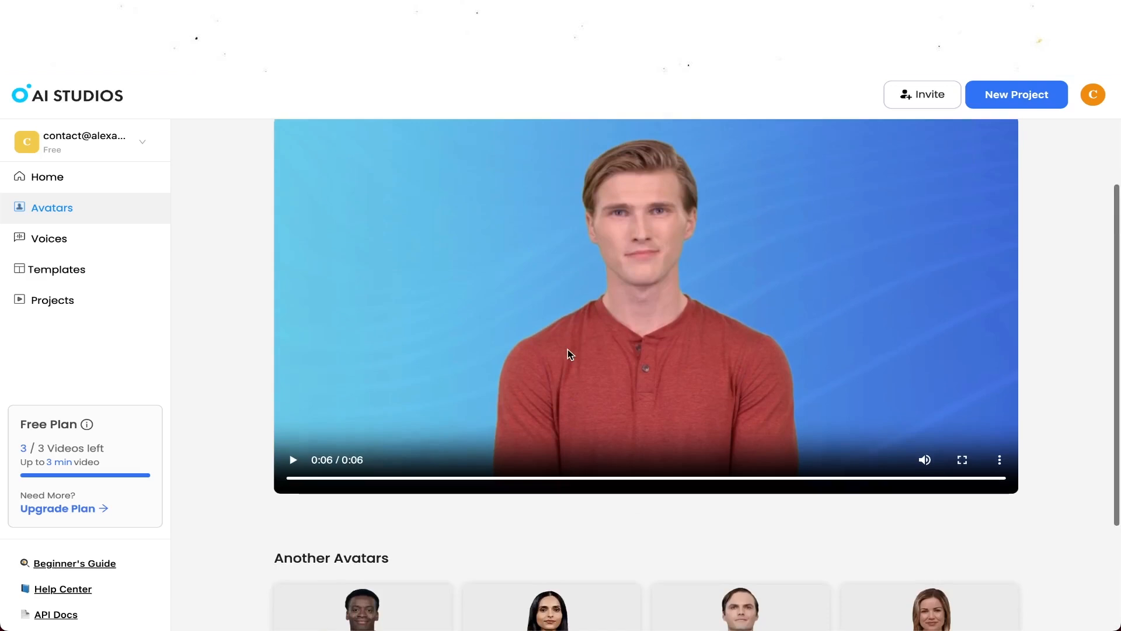
{"action": "scroll", "scroll_direction": "down", "scroll_amount": 3}
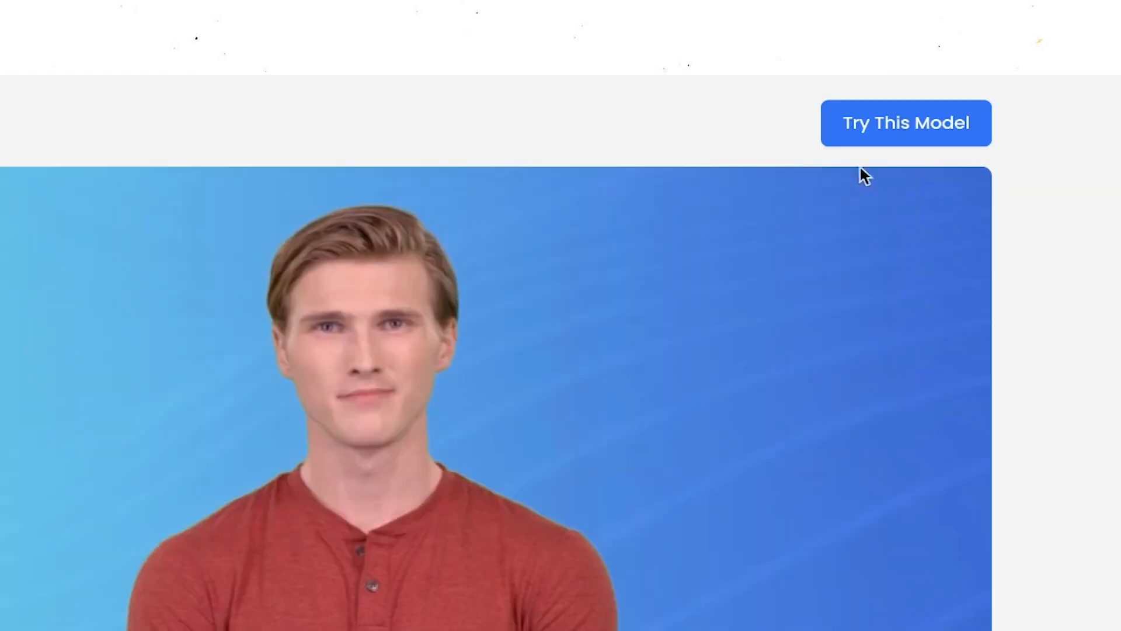
Start a new video project with Ian via Try This Model and dismiss the avatar selection tip.
{"action": "left_click", "coordinate": [905, 122]}
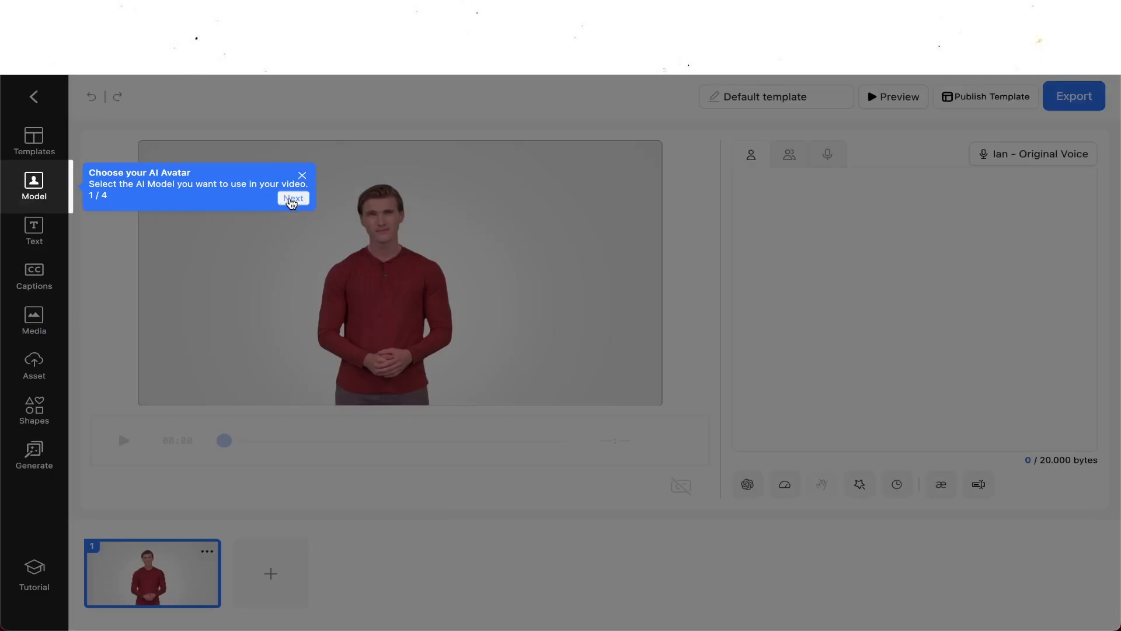
{"action": "left_click", "coordinate": [293, 198]}
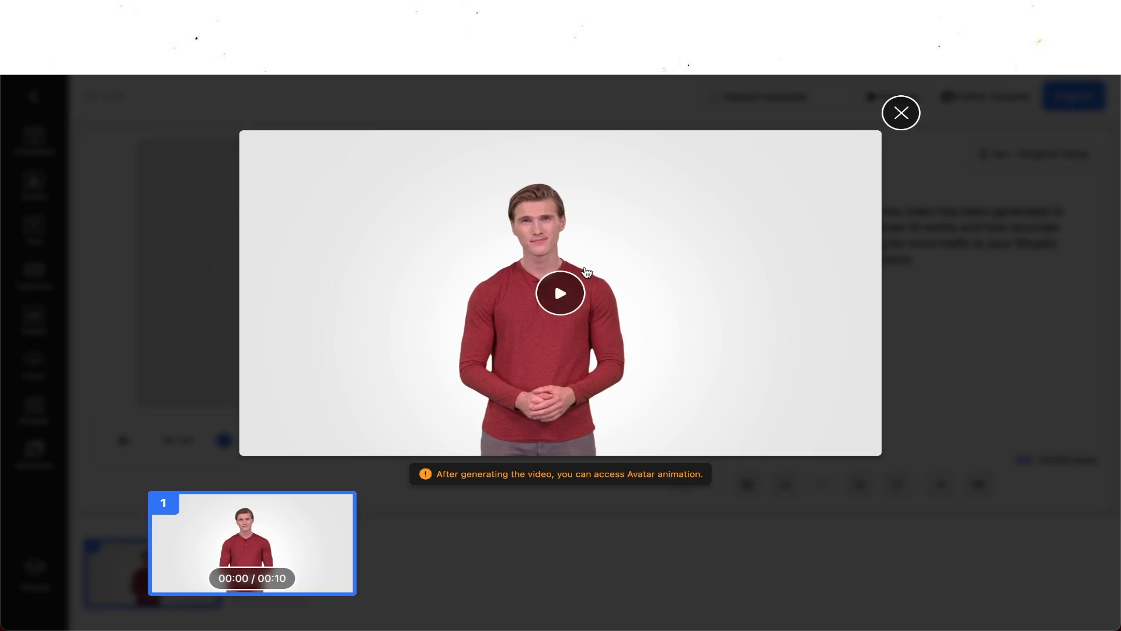
{"action": "mouse_move", "coordinate": [826, 142]}
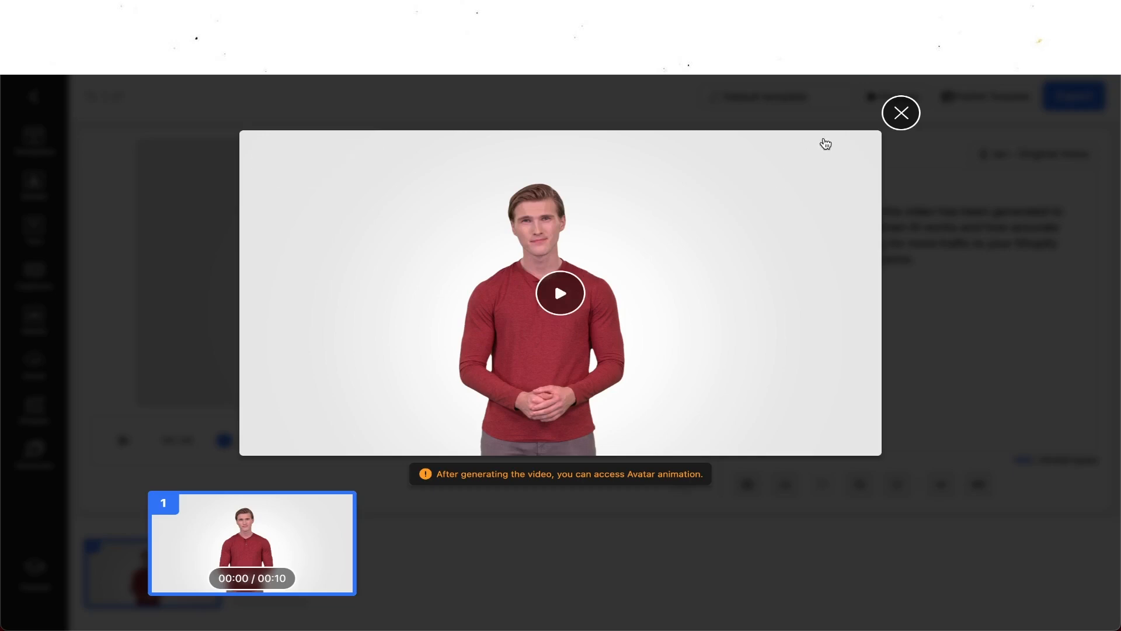
{"action": "mouse_move", "coordinate": [900, 119]}
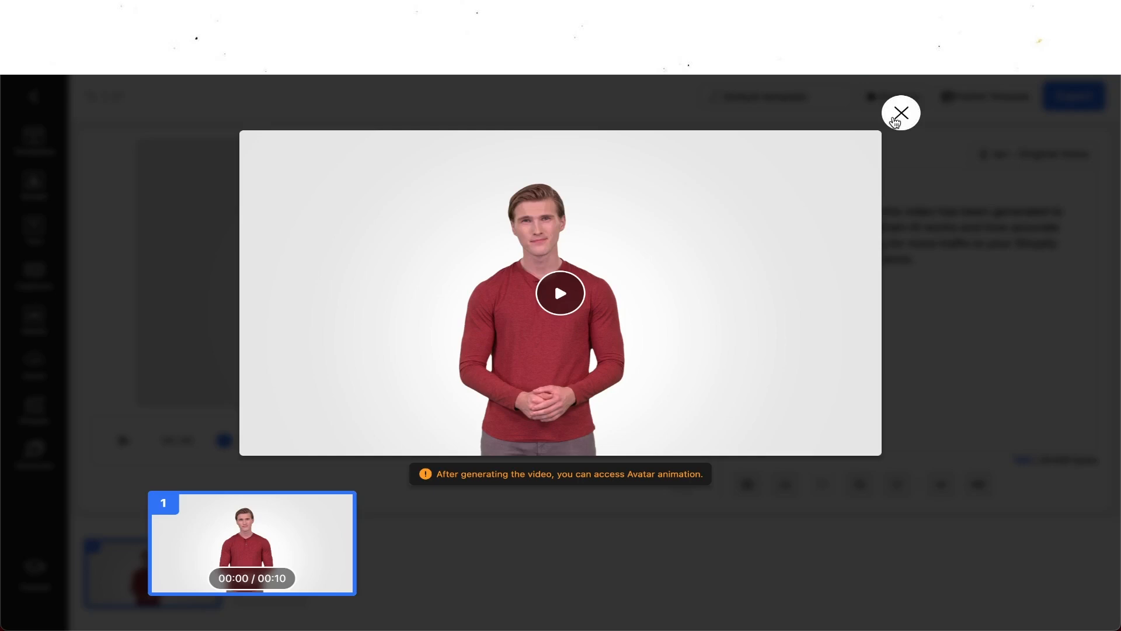
Close the scene preview to return to the editor with Ian's Shopify promo script.
{"action": "left_click", "coordinate": [900, 113]}
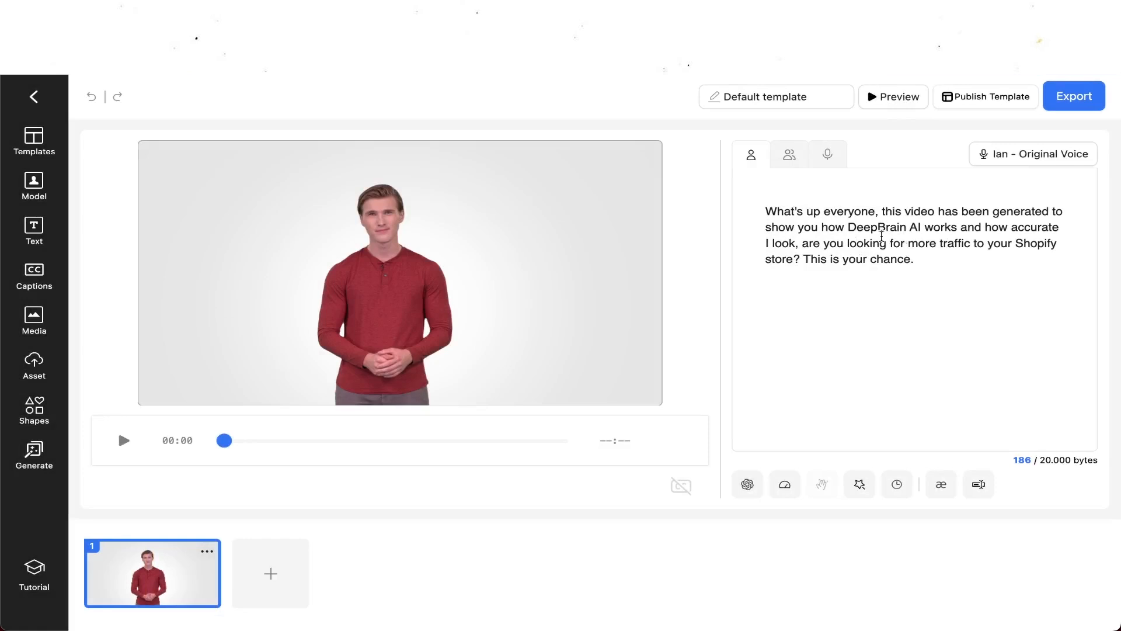
{"action": "mouse_move", "coordinate": [986, 97]}
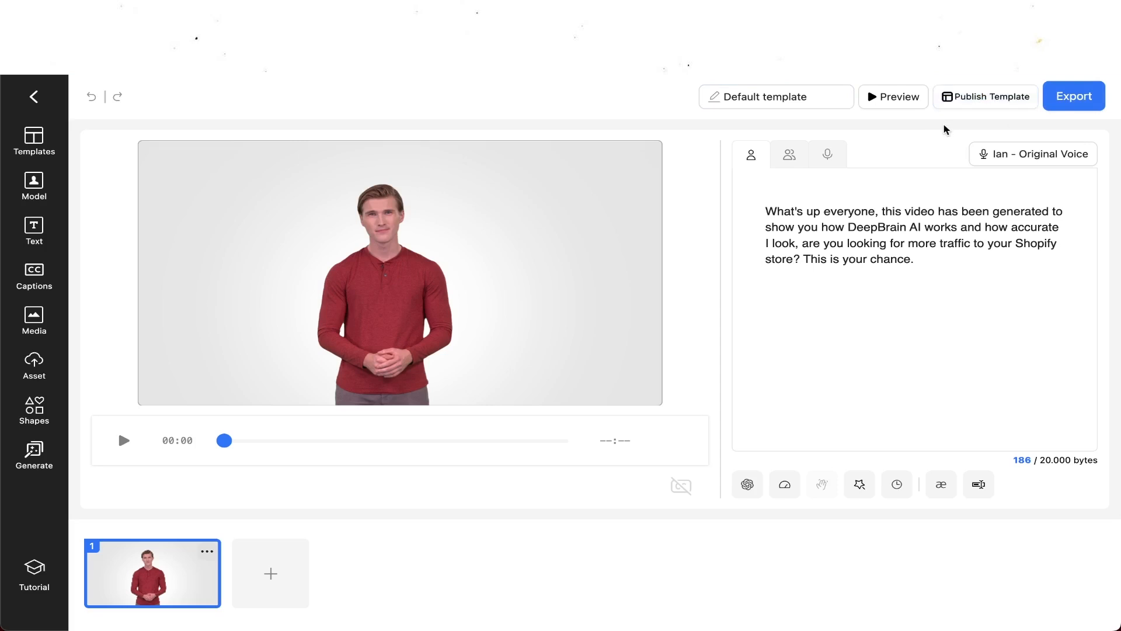
{"action": "mouse_move", "coordinate": [985, 97]}
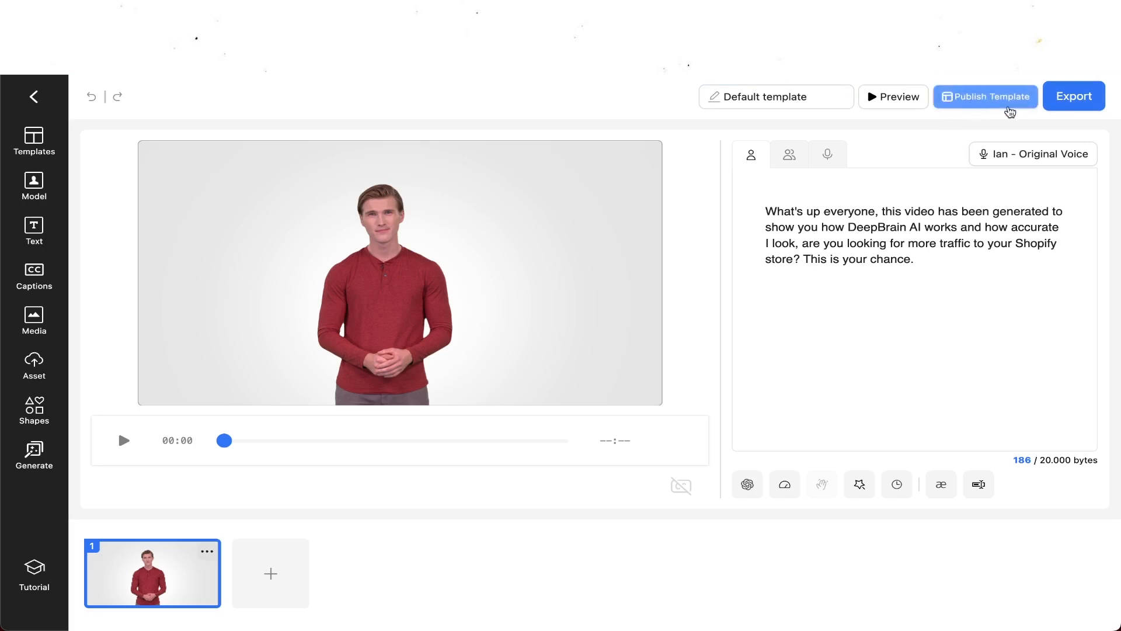
{"action": "mouse_move", "coordinate": [1073, 97]}
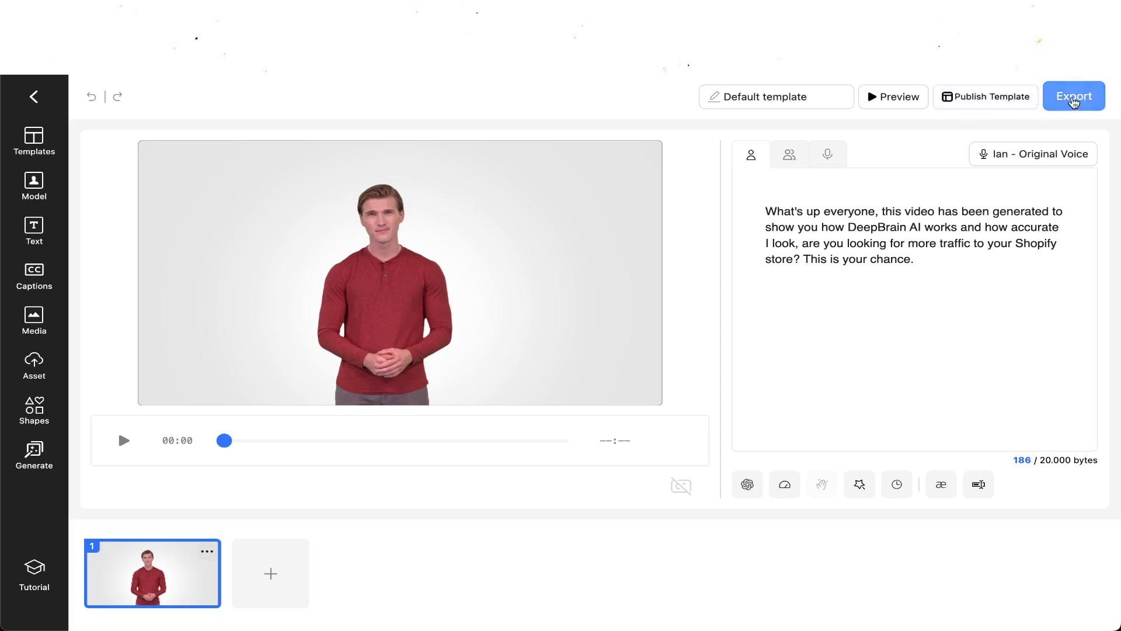
Export the 13-second Ian video as the Entire Video at 1080P.
{"action": "left_click", "coordinate": [1072, 97]}
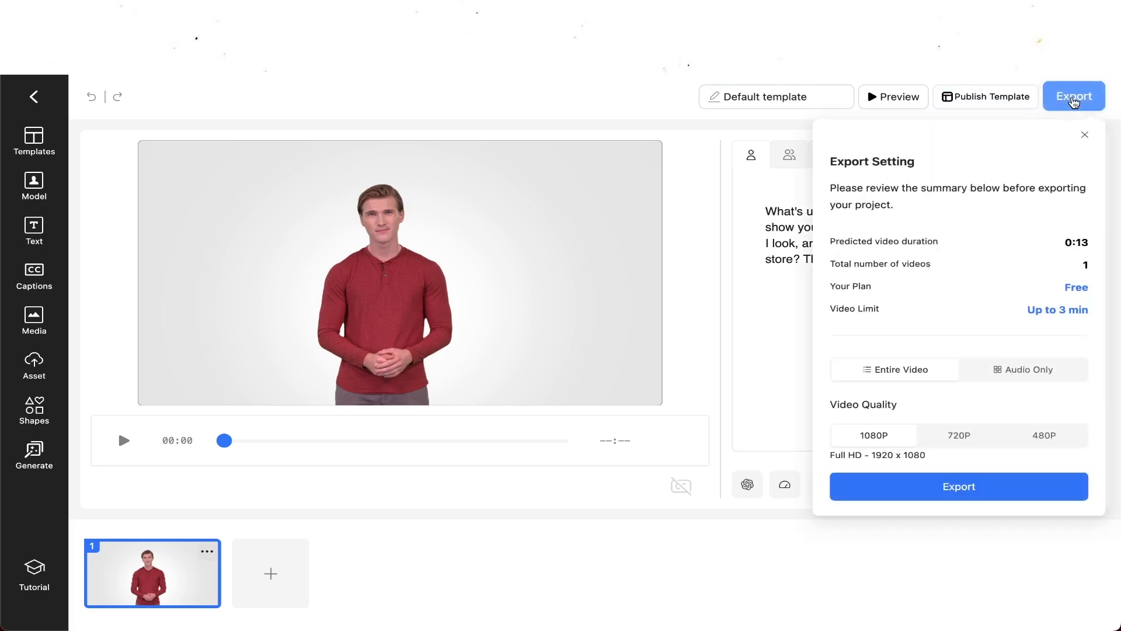
{"action": "mouse_move", "coordinate": [982, 383]}
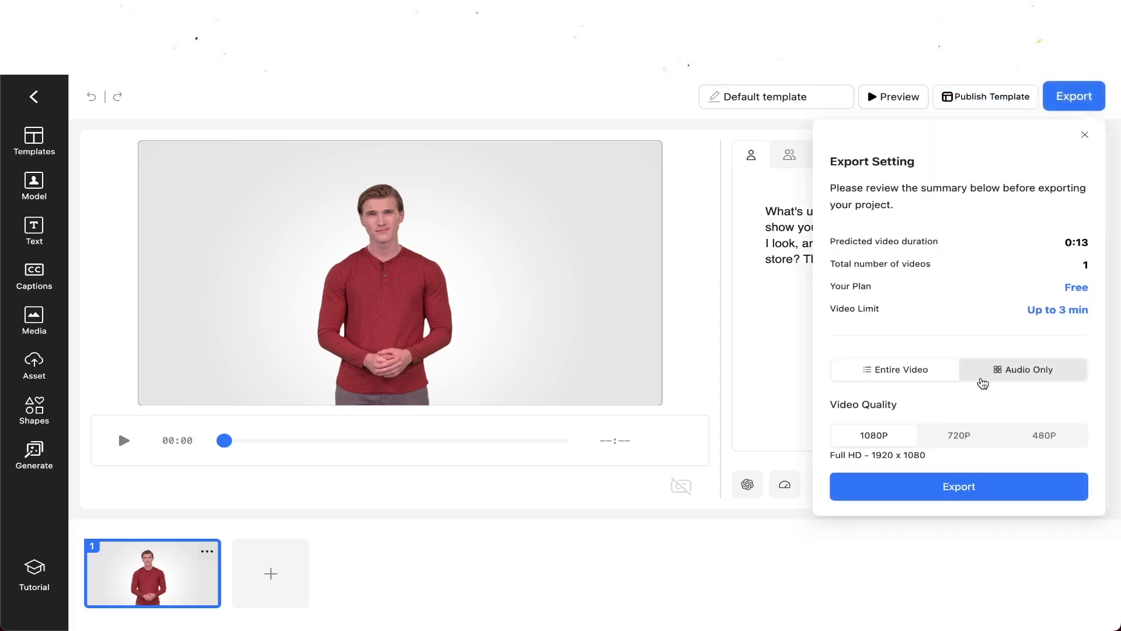
{"action": "left_click", "coordinate": [894, 371]}
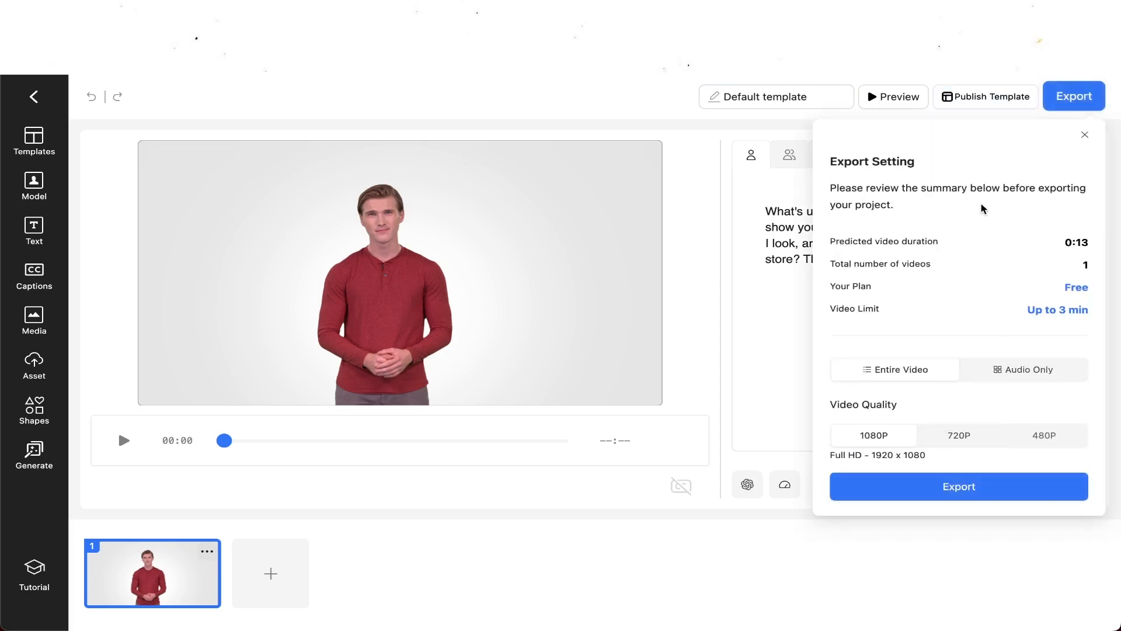
{"action": "mouse_move", "coordinate": [972, 395]}
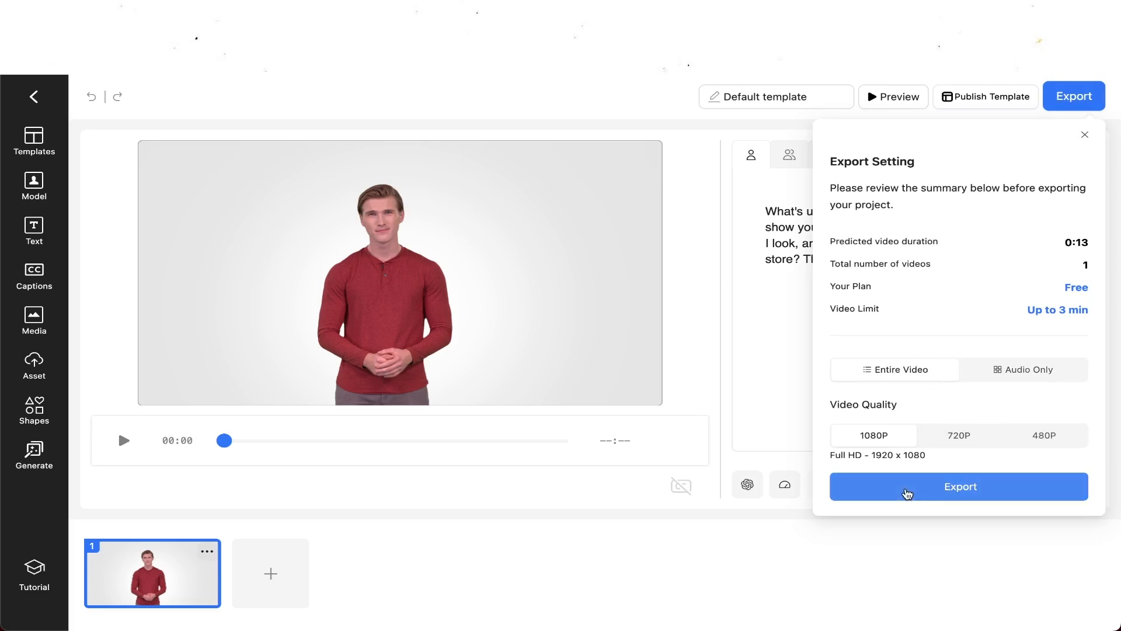
{"action": "left_click", "coordinate": [959, 486]}
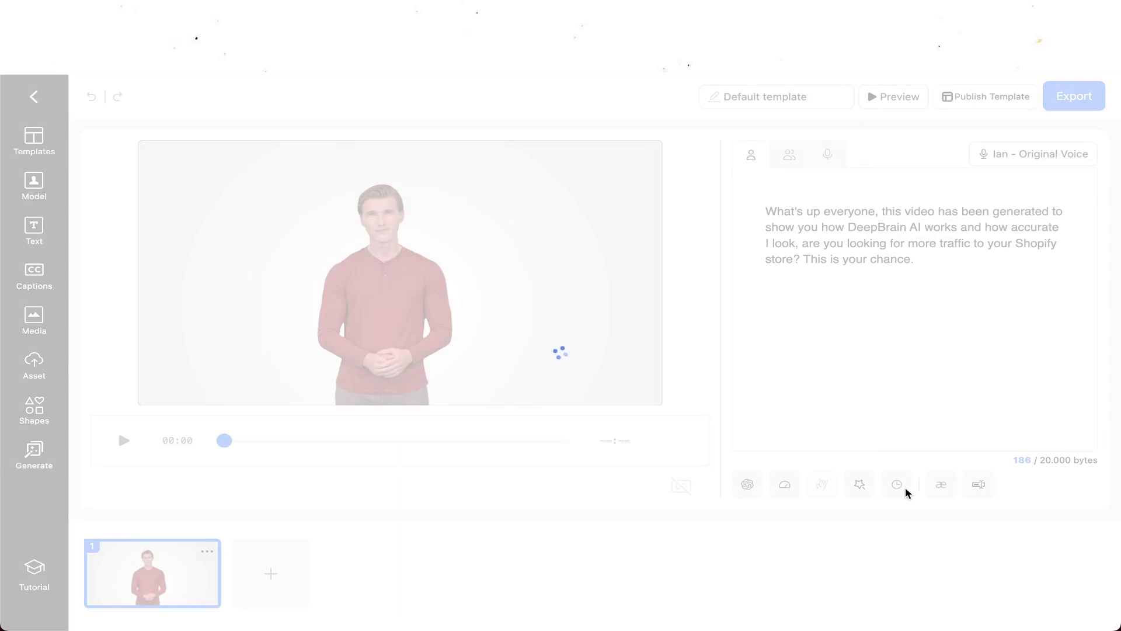
Return to the home dashboard and check the Ian video's processing status under Recent Project.
{"action": "left_click", "coordinate": [32, 97]}
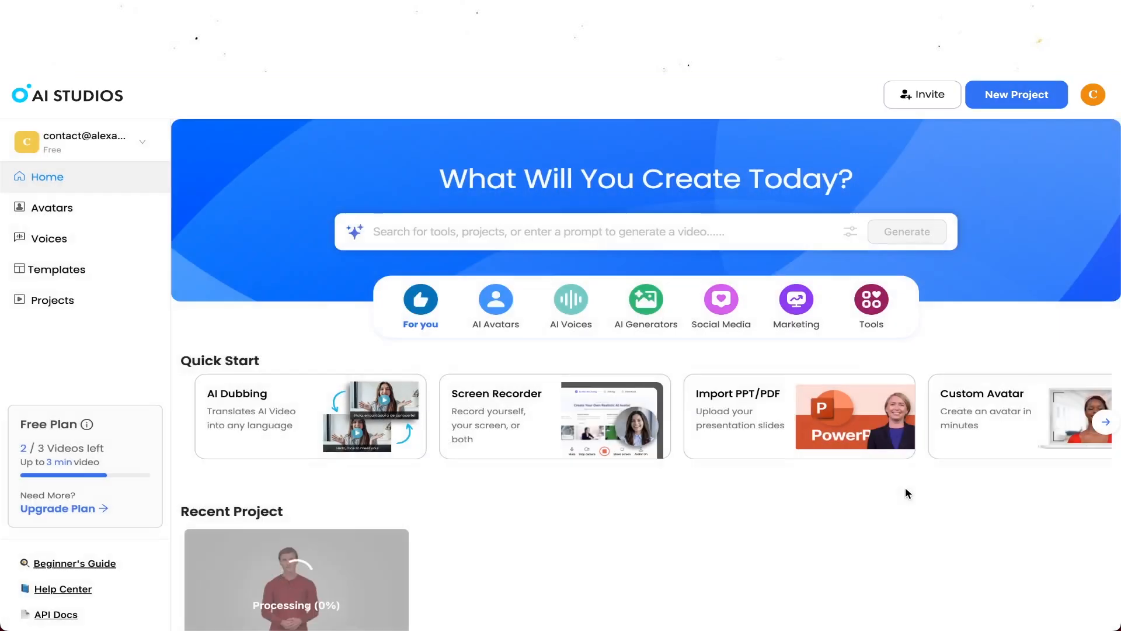
{"action": "scroll", "scroll_direction": "down", "scroll_amount": 3}
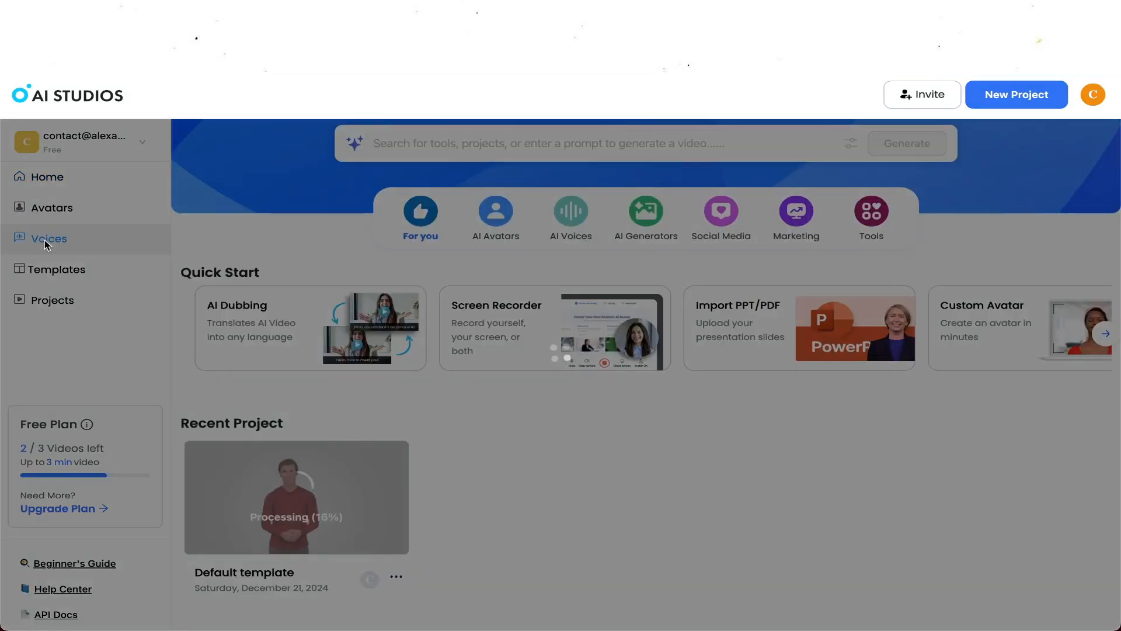
Go to the Voices library and start Create Voice in the Voice Clones section.
{"action": "left_click", "coordinate": [49, 238]}
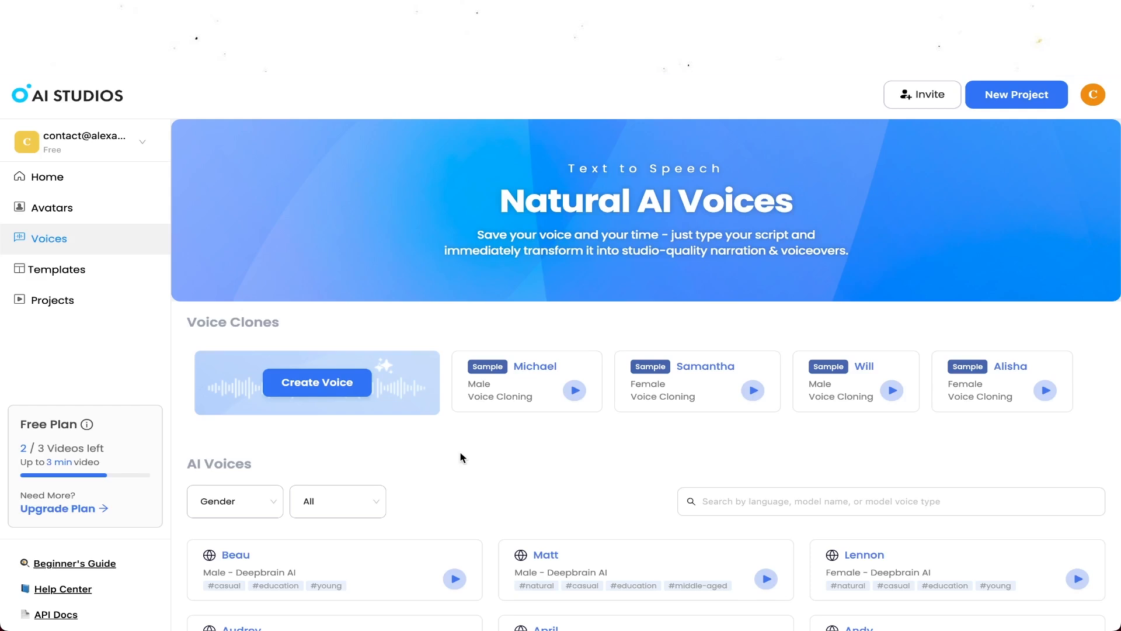
{"action": "scroll", "scroll_direction": "down", "scroll_amount": 3}
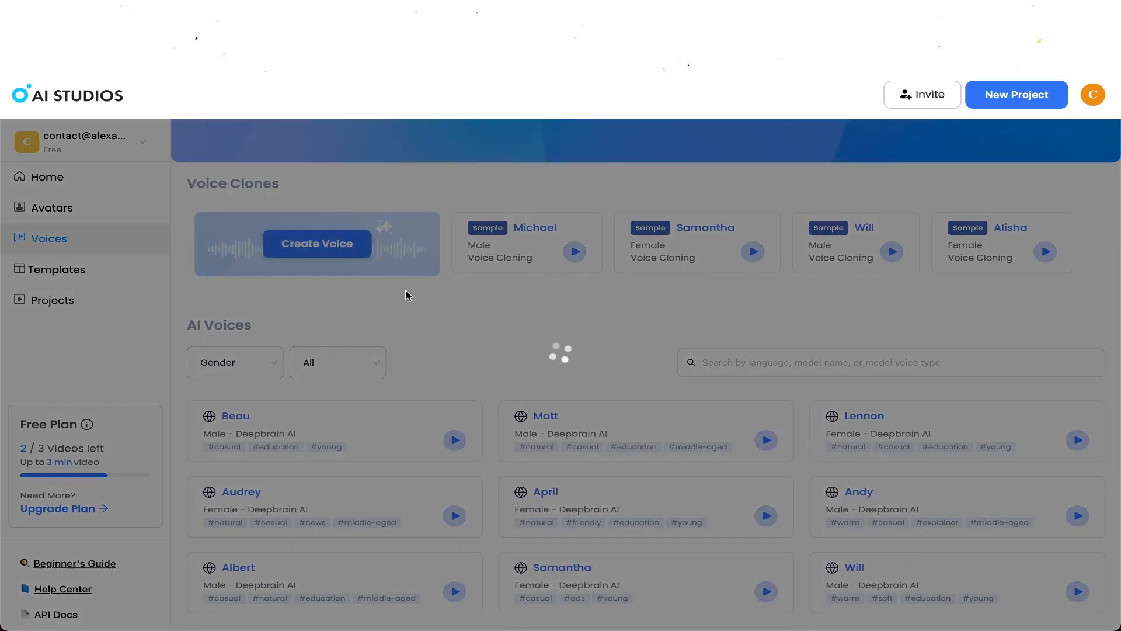
{"action": "left_click", "coordinate": [316, 243]}
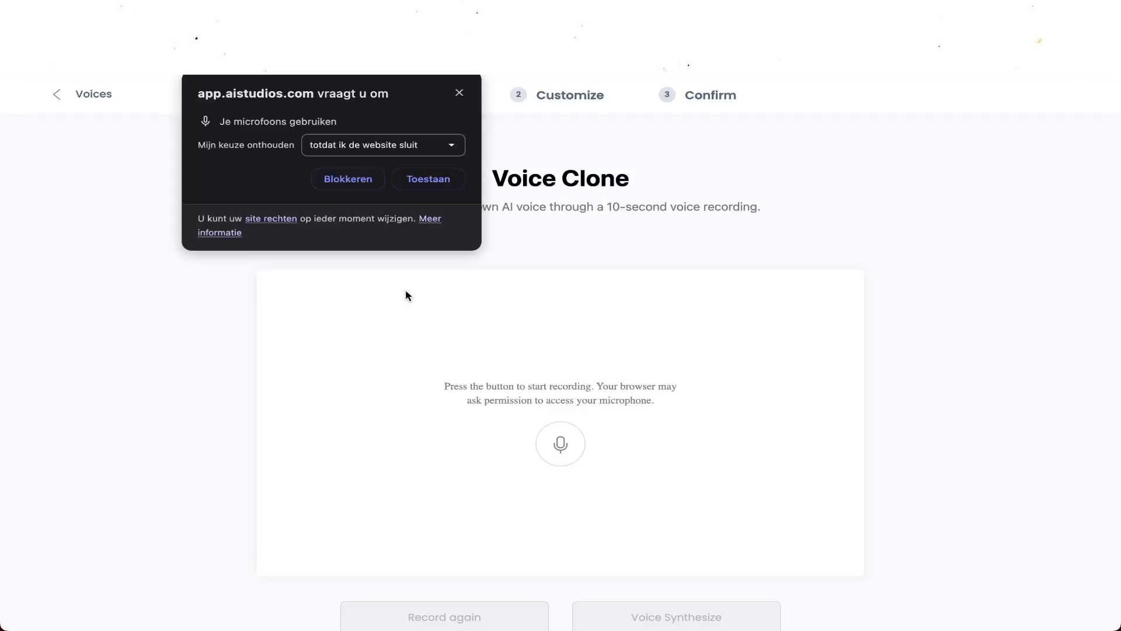
{"action": "mouse_move", "coordinate": [360, 202]}
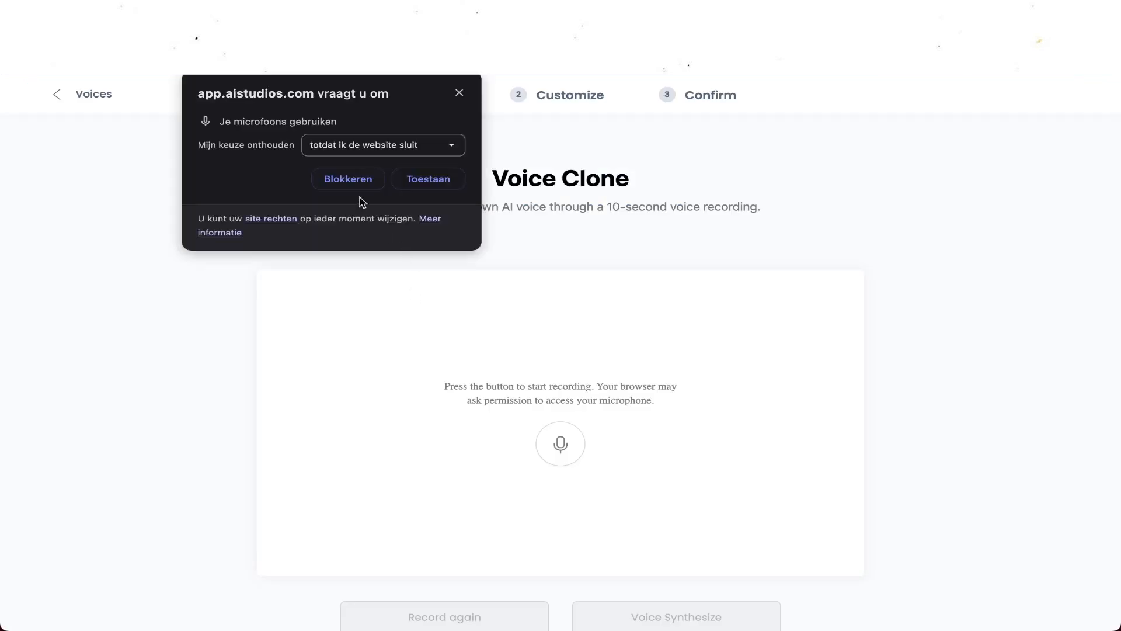
Allow microphone access 'voor altijd' with Toestaan and start recording the voice sample.
{"action": "left_click", "coordinate": [383, 145]}
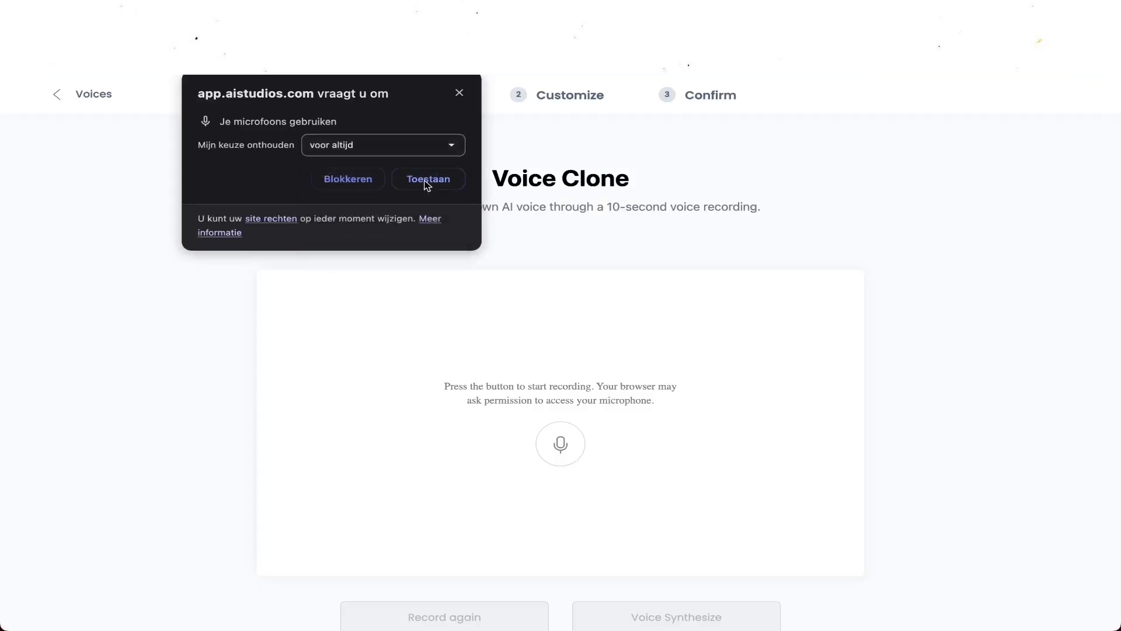
{"action": "left_click", "coordinate": [427, 178]}
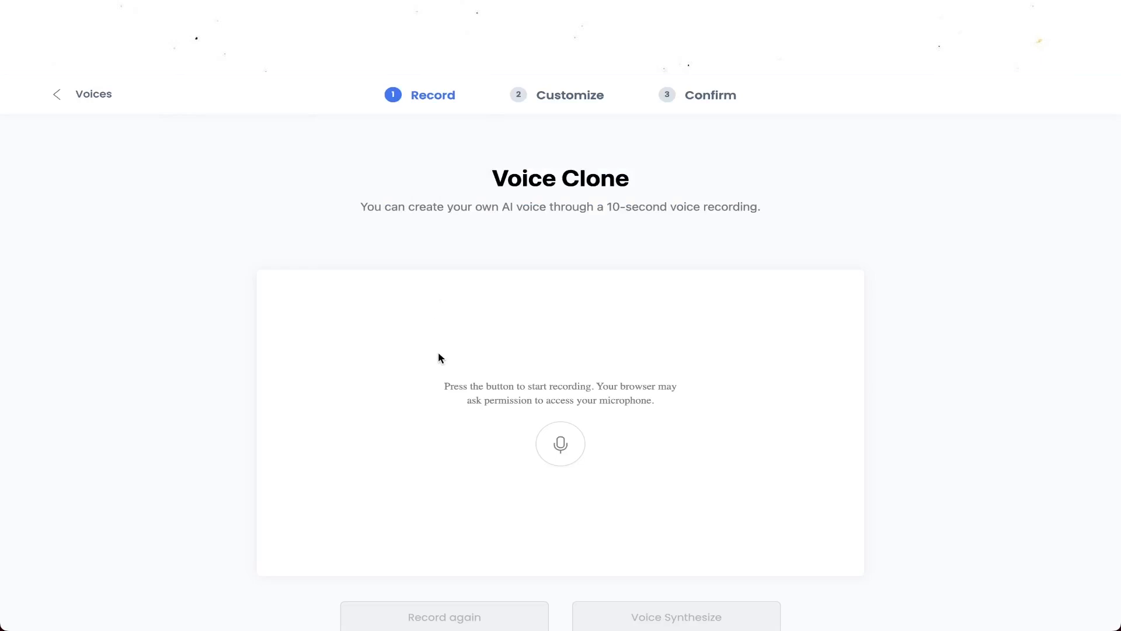
{"action": "left_click", "coordinate": [559, 444]}
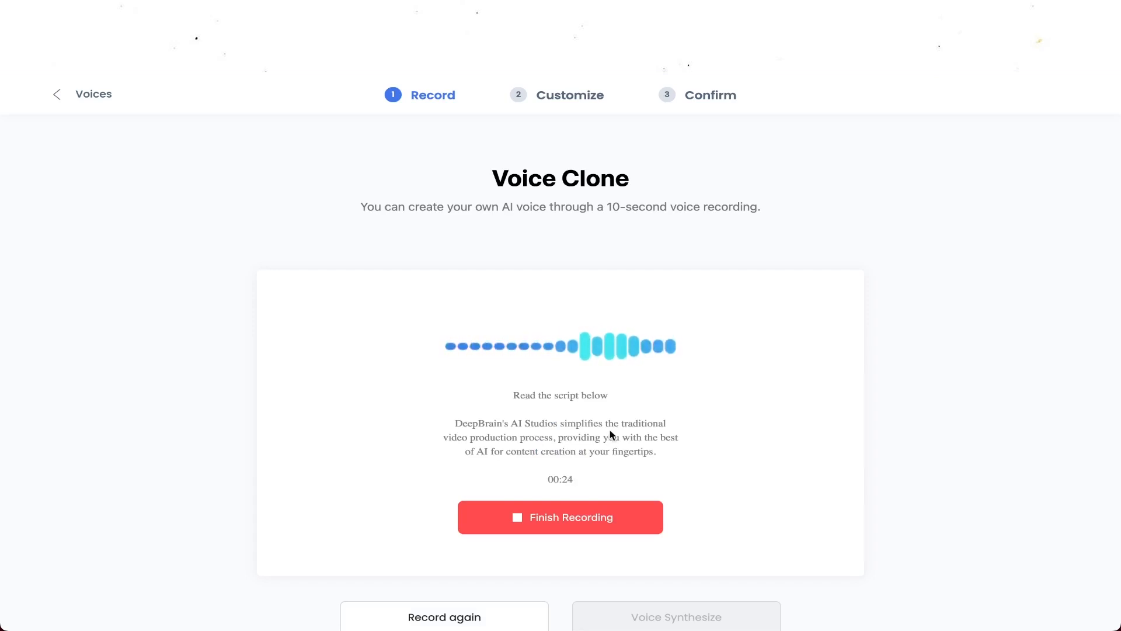
{"action": "mouse_move", "coordinate": [647, 399]}
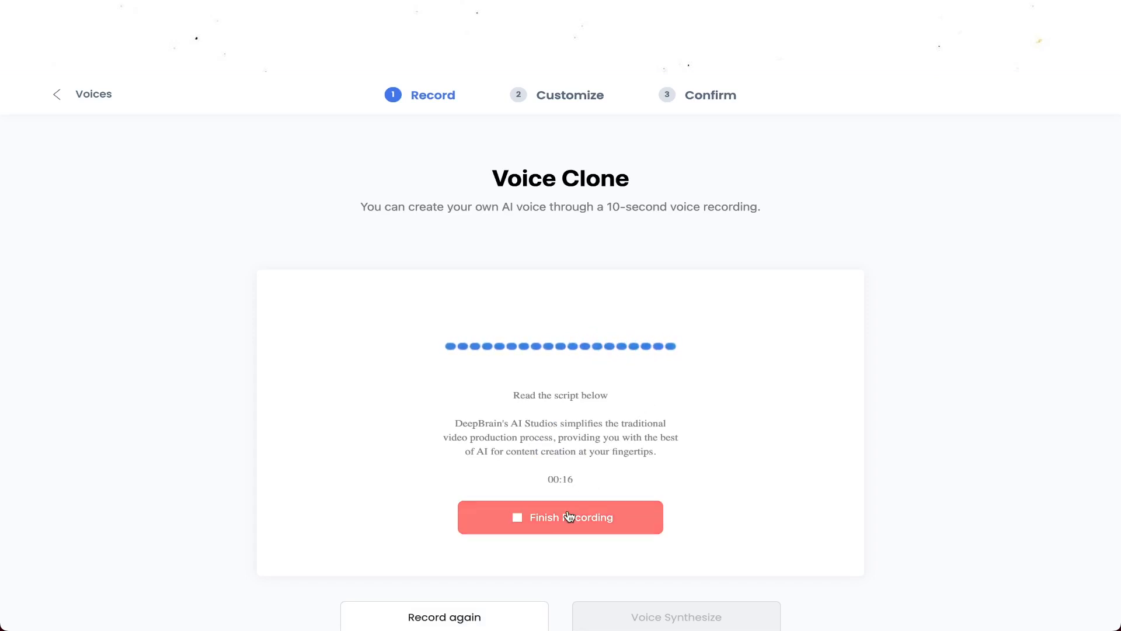
Finish the recording after reading the script aloud, leaving a five-second sample for review.
{"action": "left_click", "coordinate": [559, 517]}
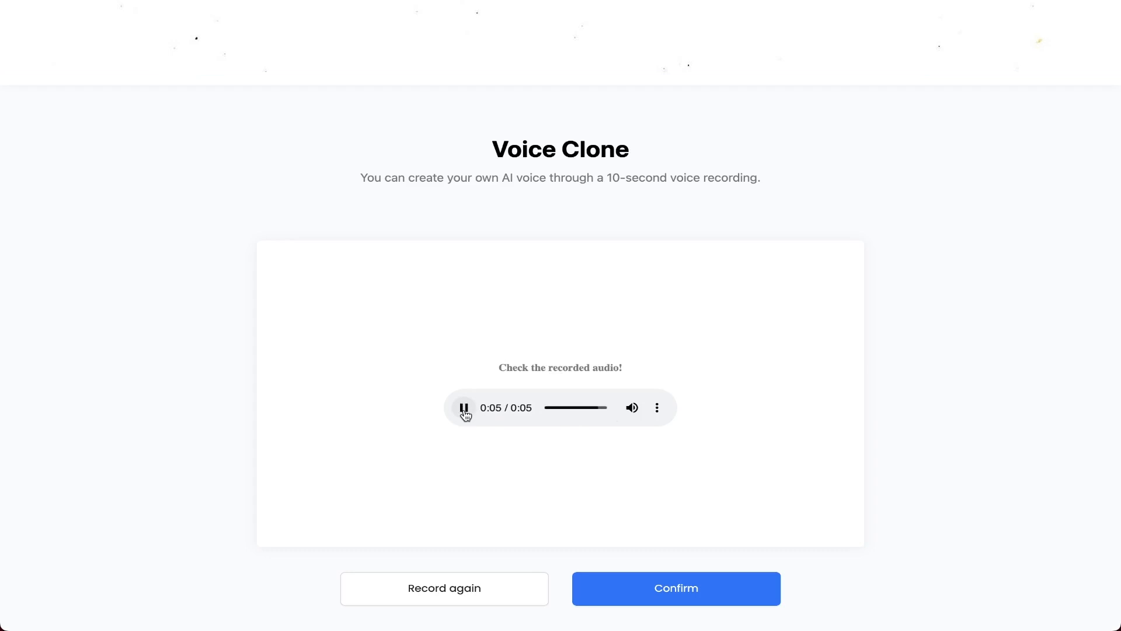
Play the recorded sample twice to check it, then Confirm to save it as a new voice clone.
{"action": "left_click", "coordinate": [464, 407]}
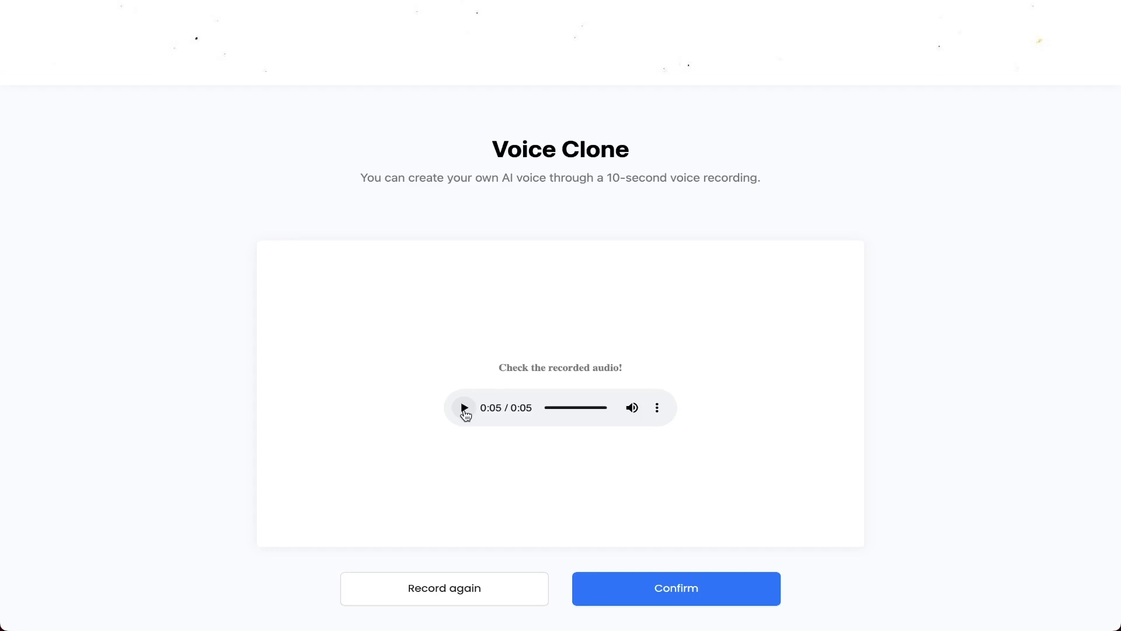
{"action": "left_click", "coordinate": [463, 408]}
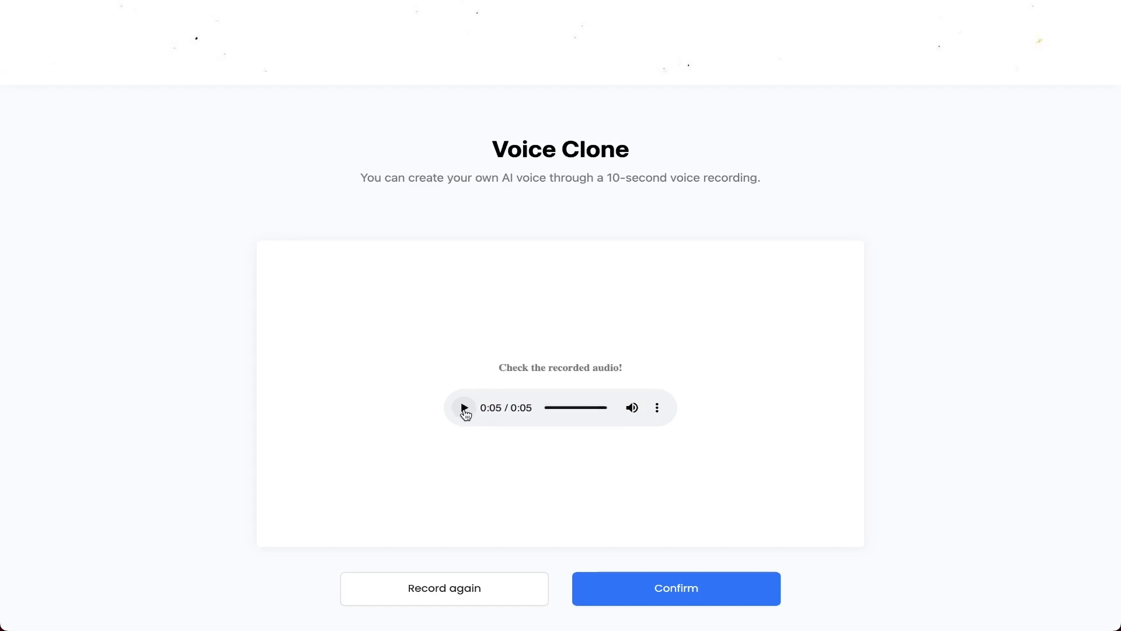
{"action": "left_click", "coordinate": [673, 587]}
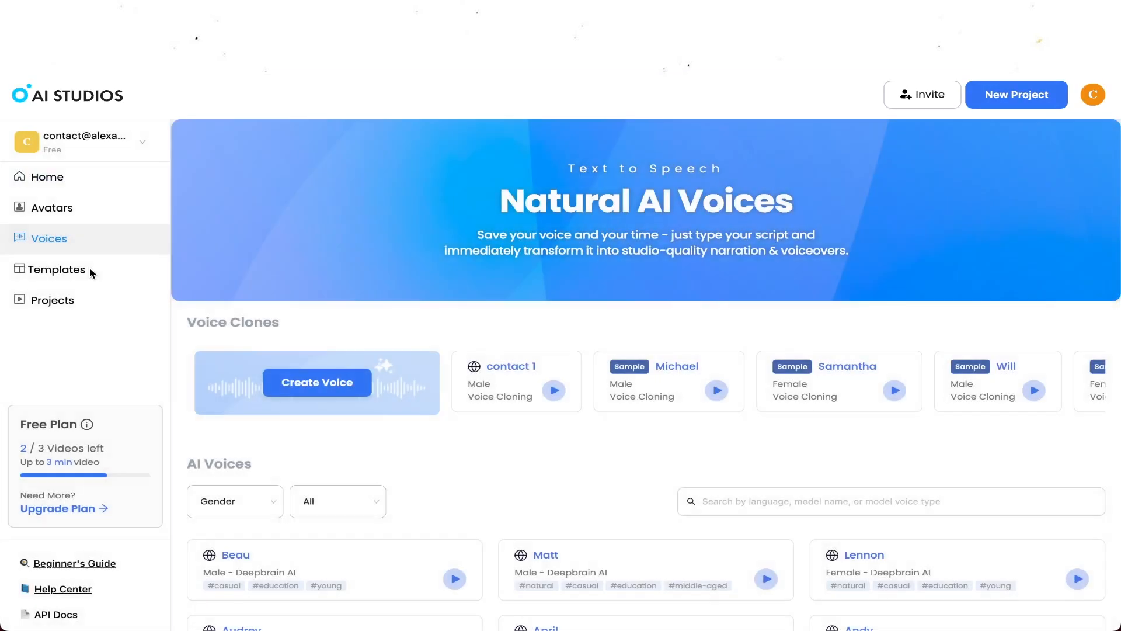
Browse the template gallery, including the Education & Training and Youtube & Tiktok categories.
{"action": "left_click", "coordinate": [56, 270]}
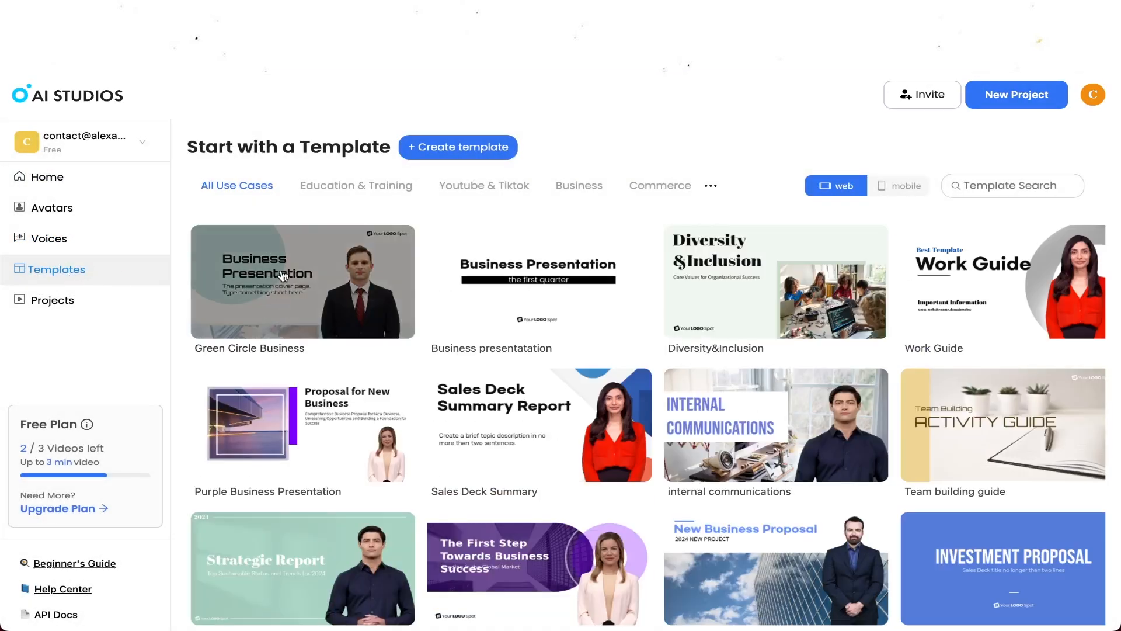
{"action": "mouse_move", "coordinate": [318, 215]}
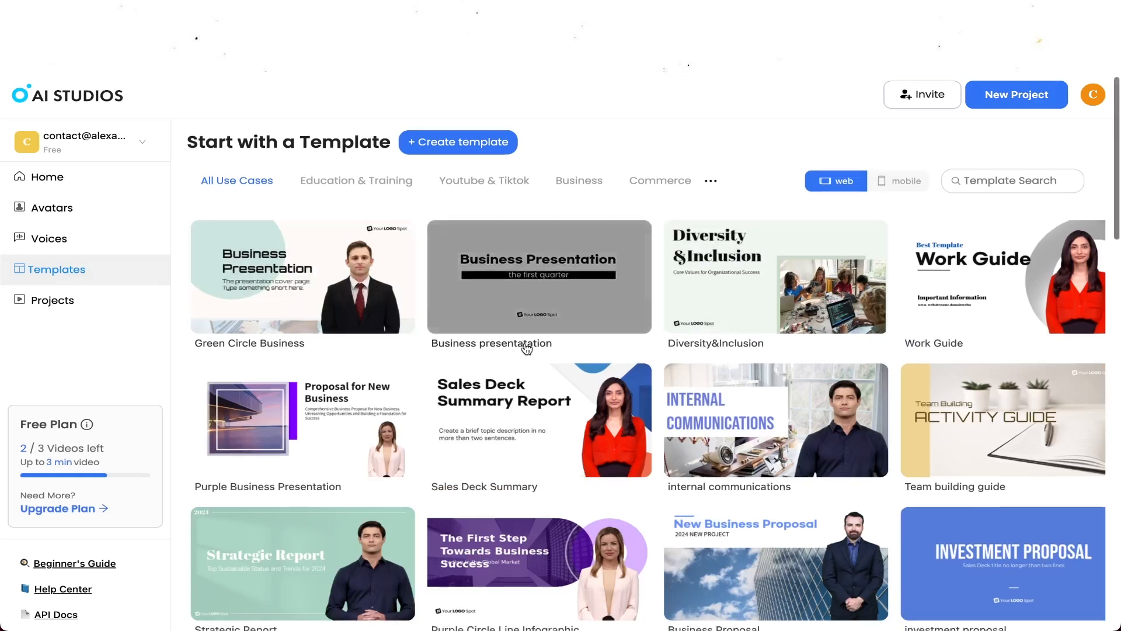
{"action": "scroll", "scroll_direction": "down", "scroll_amount": 3}
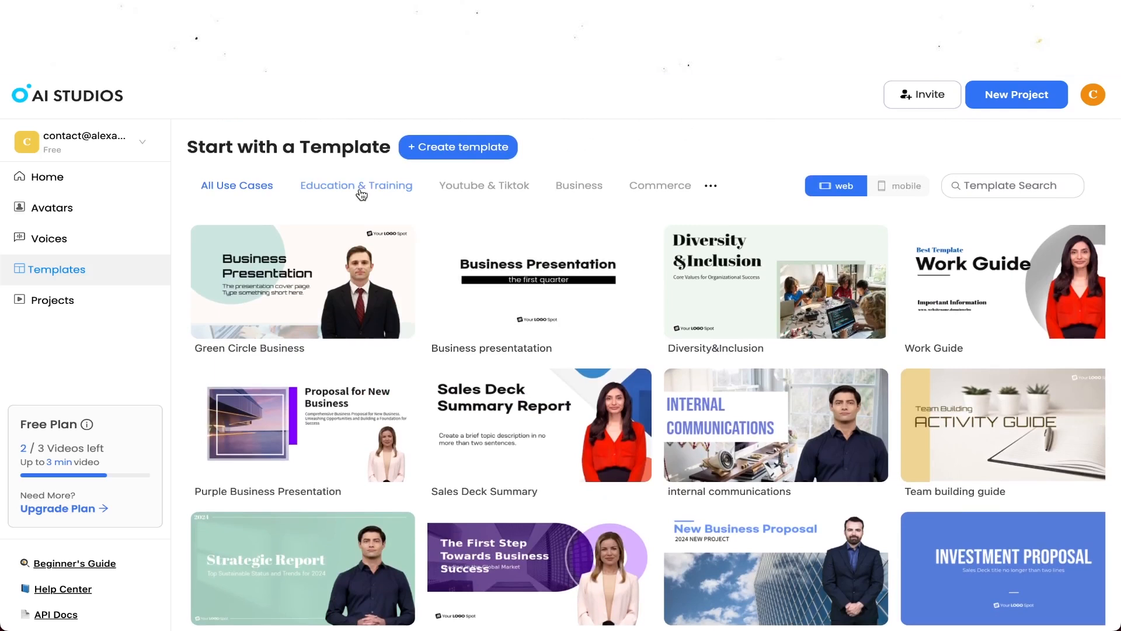
{"action": "left_click", "coordinate": [355, 185]}
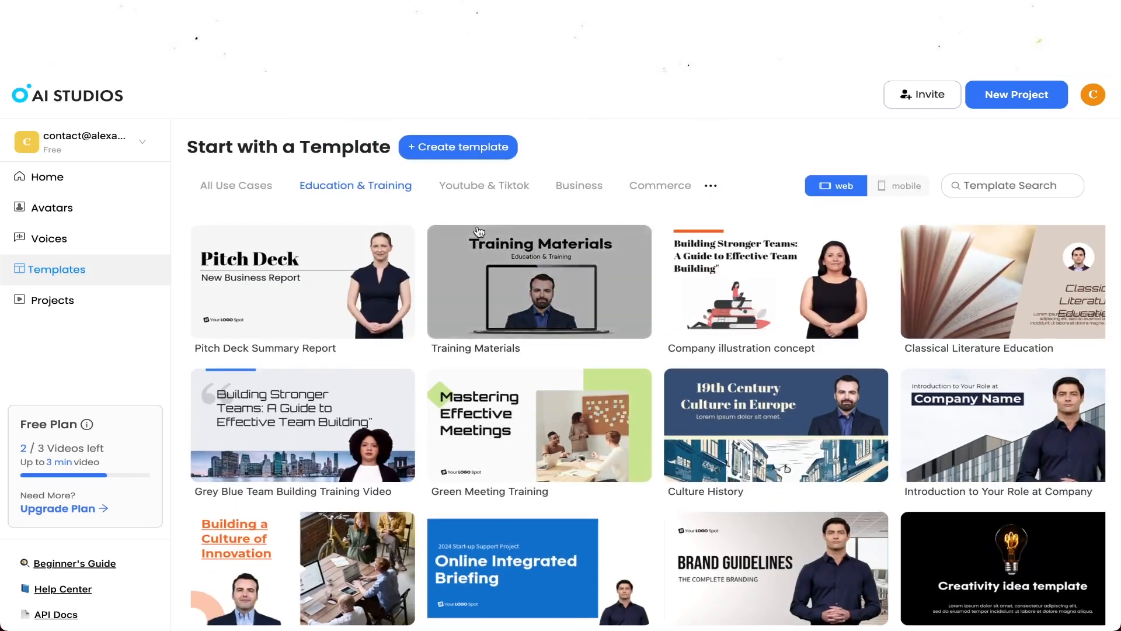
{"action": "left_click", "coordinate": [483, 185]}
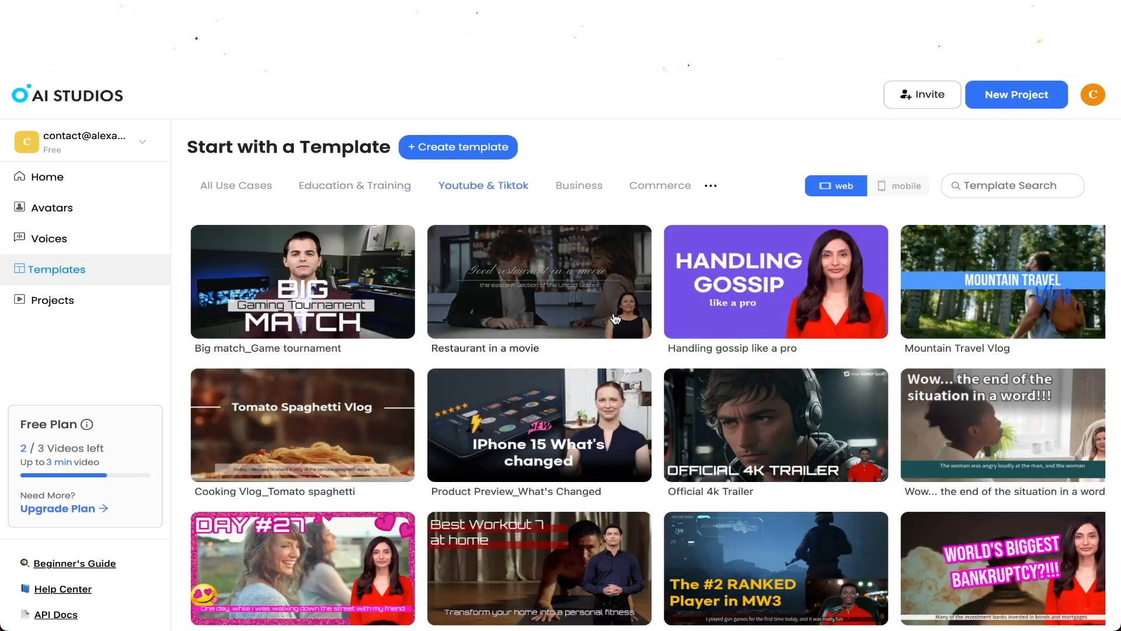
{"action": "scroll", "scroll_direction": "down", "scroll_amount": 3}
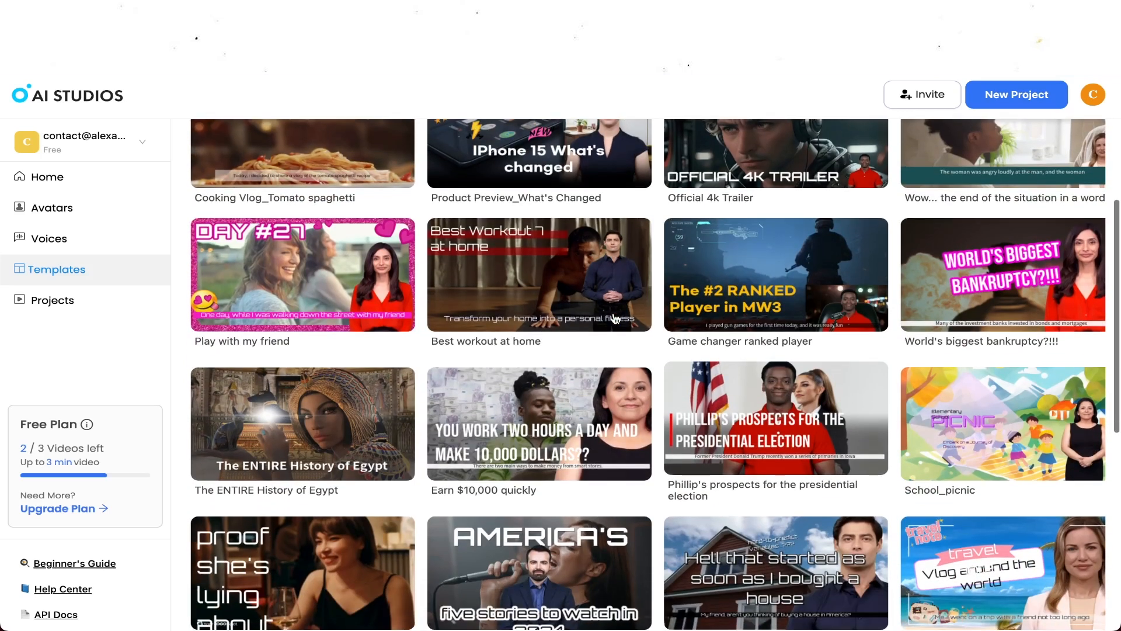
{"action": "scroll", "scroll_direction": "down", "scroll_amount": 3}
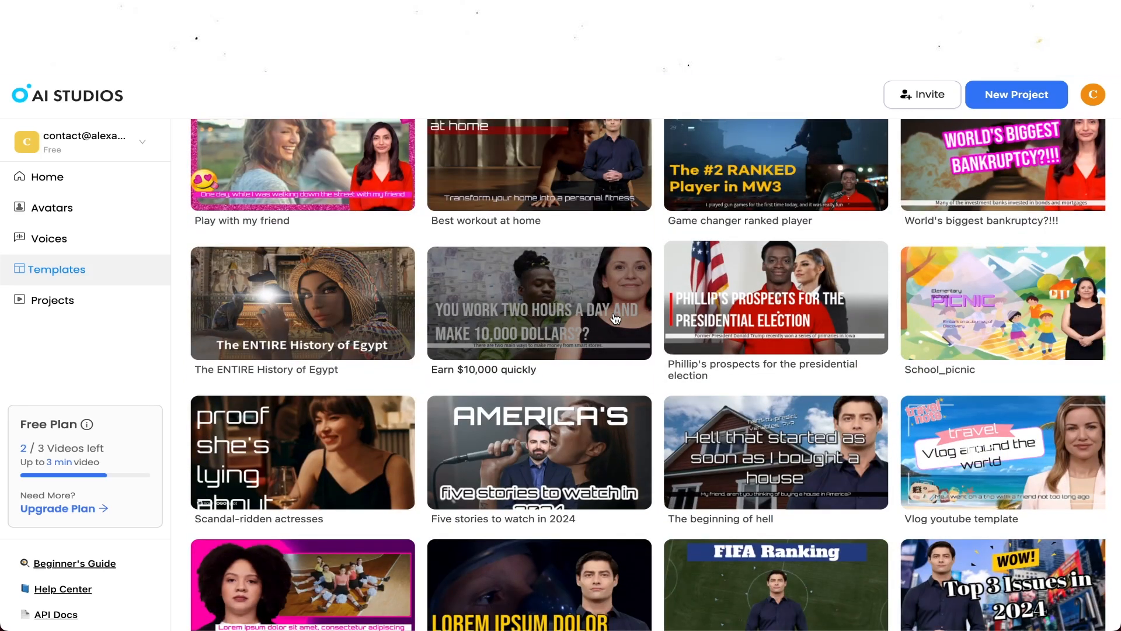
Go to the Projects list showing the Default template avatar video.
{"action": "left_click", "coordinate": [53, 300]}
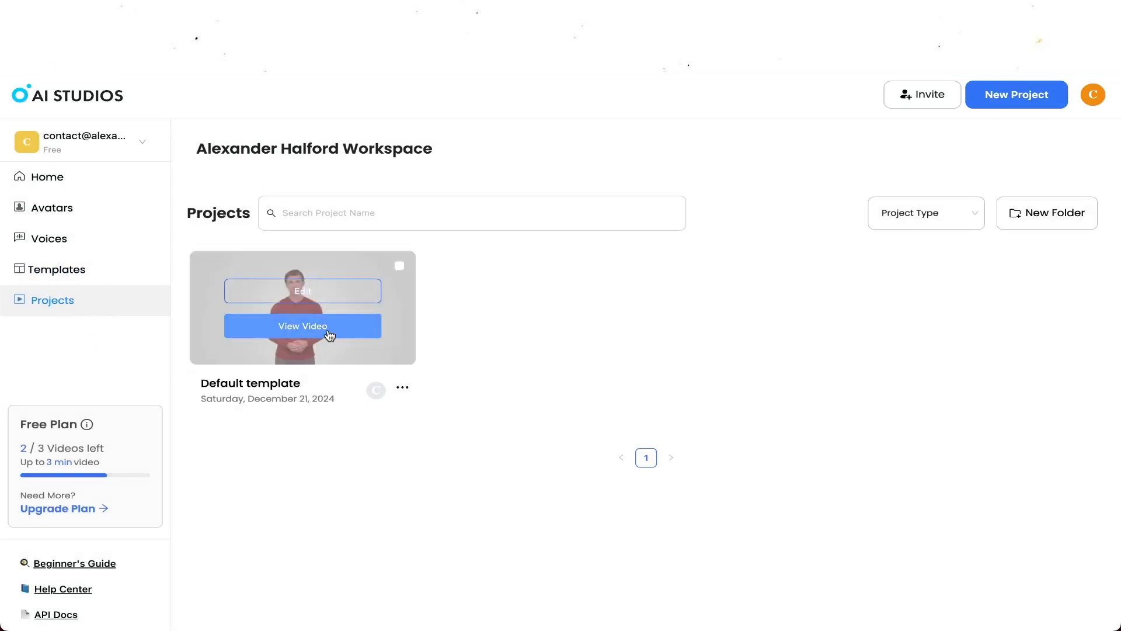
View and play the finished Default template video, dismissing the review request.
{"action": "left_click", "coordinate": [302, 326]}
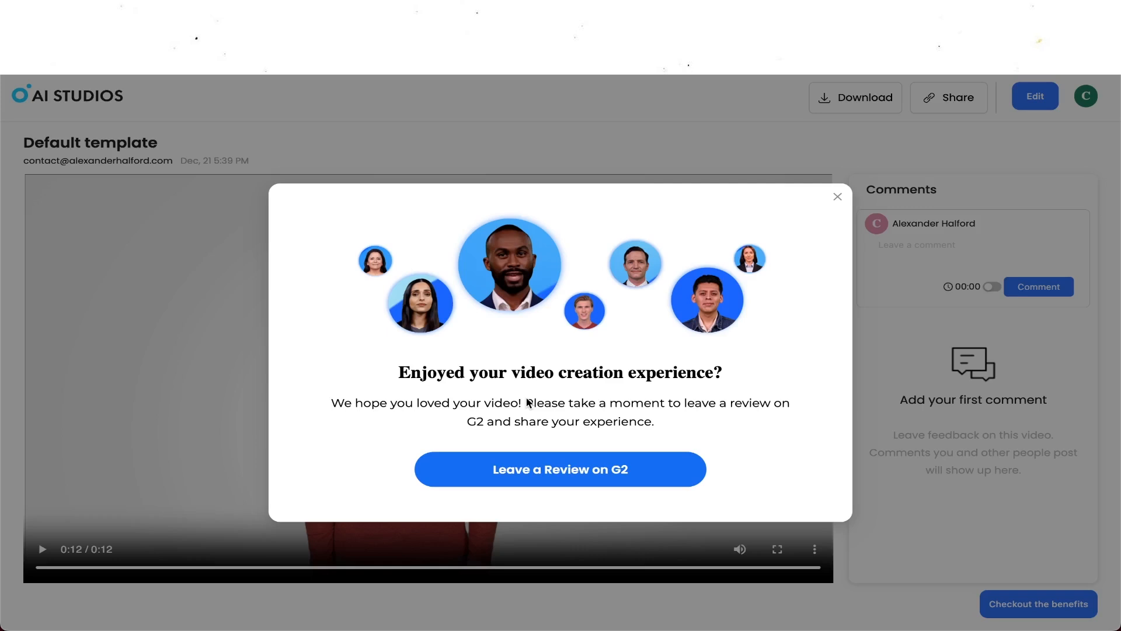
{"action": "left_click", "coordinate": [837, 196]}
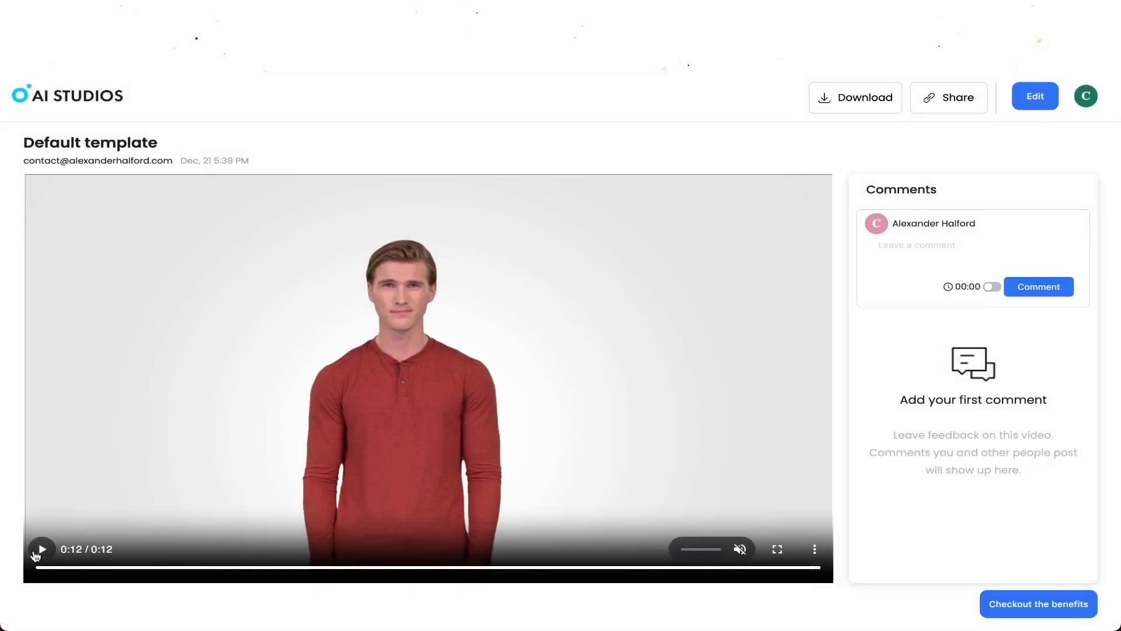
{"action": "left_click", "coordinate": [42, 549]}
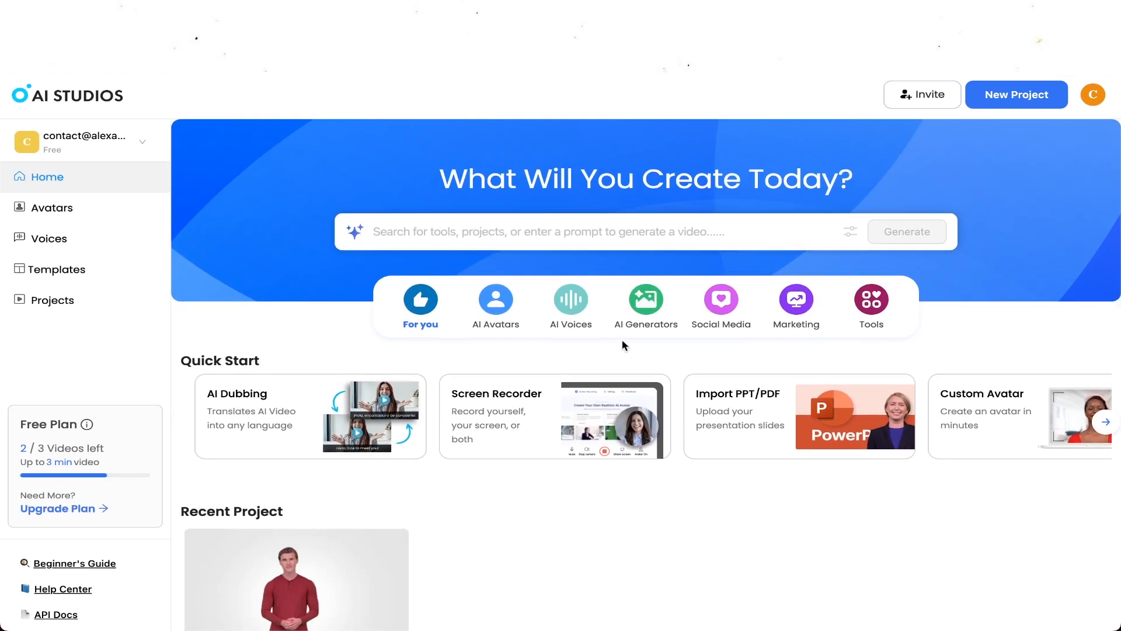
Show the AI Avatars category on the home page with avatars like Ian.
{"action": "left_click", "coordinate": [495, 303]}
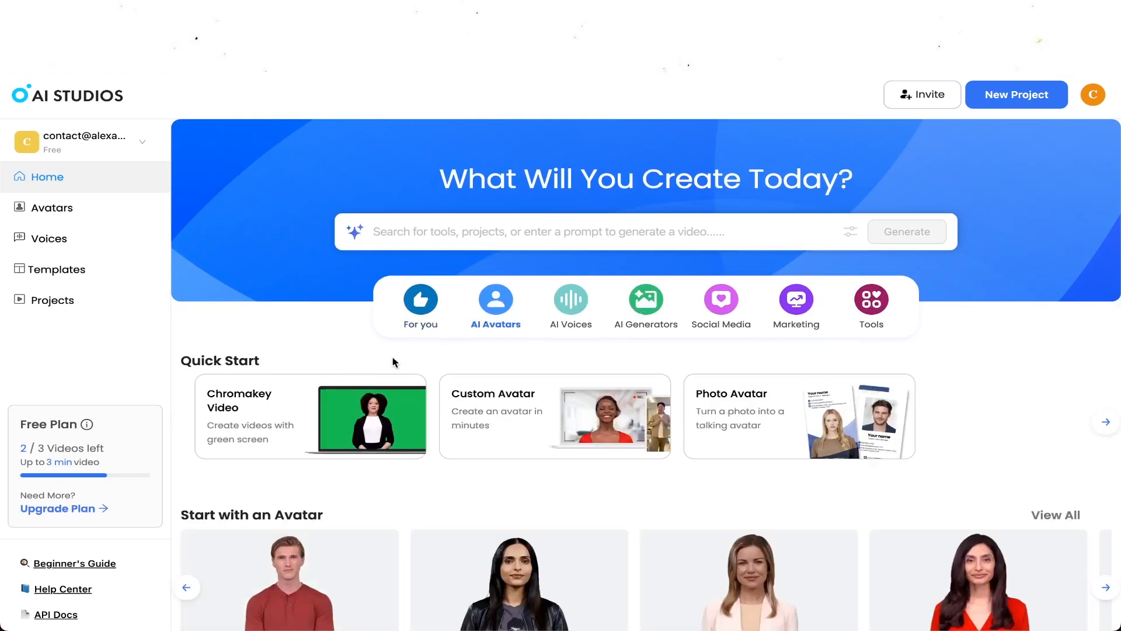
{"action": "scroll", "scroll_direction": "down", "scroll_amount": 3}
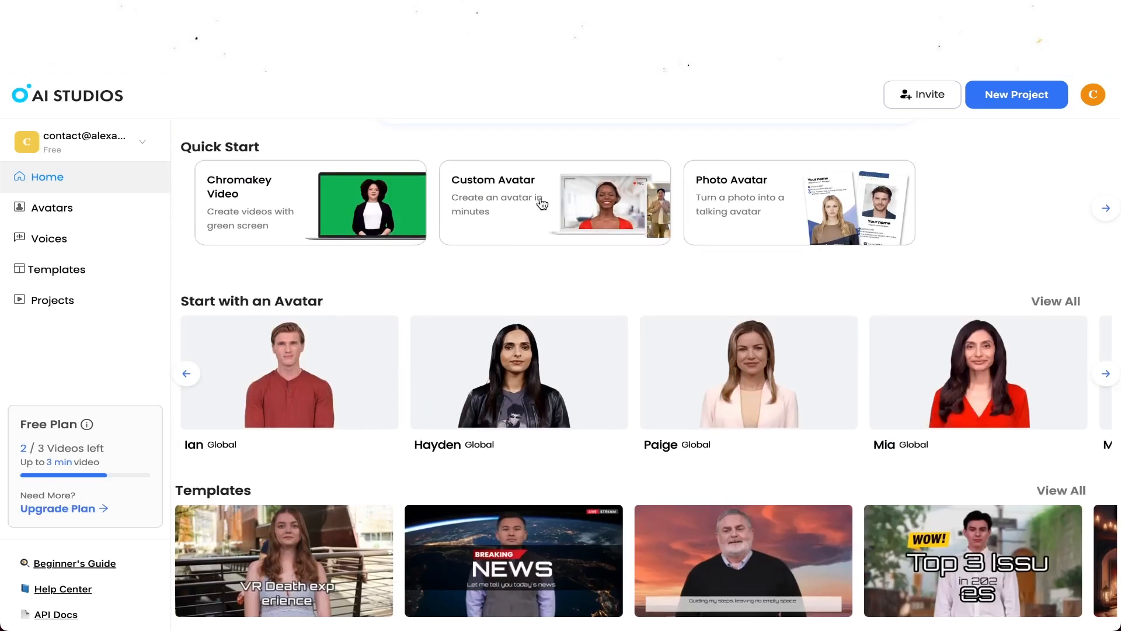